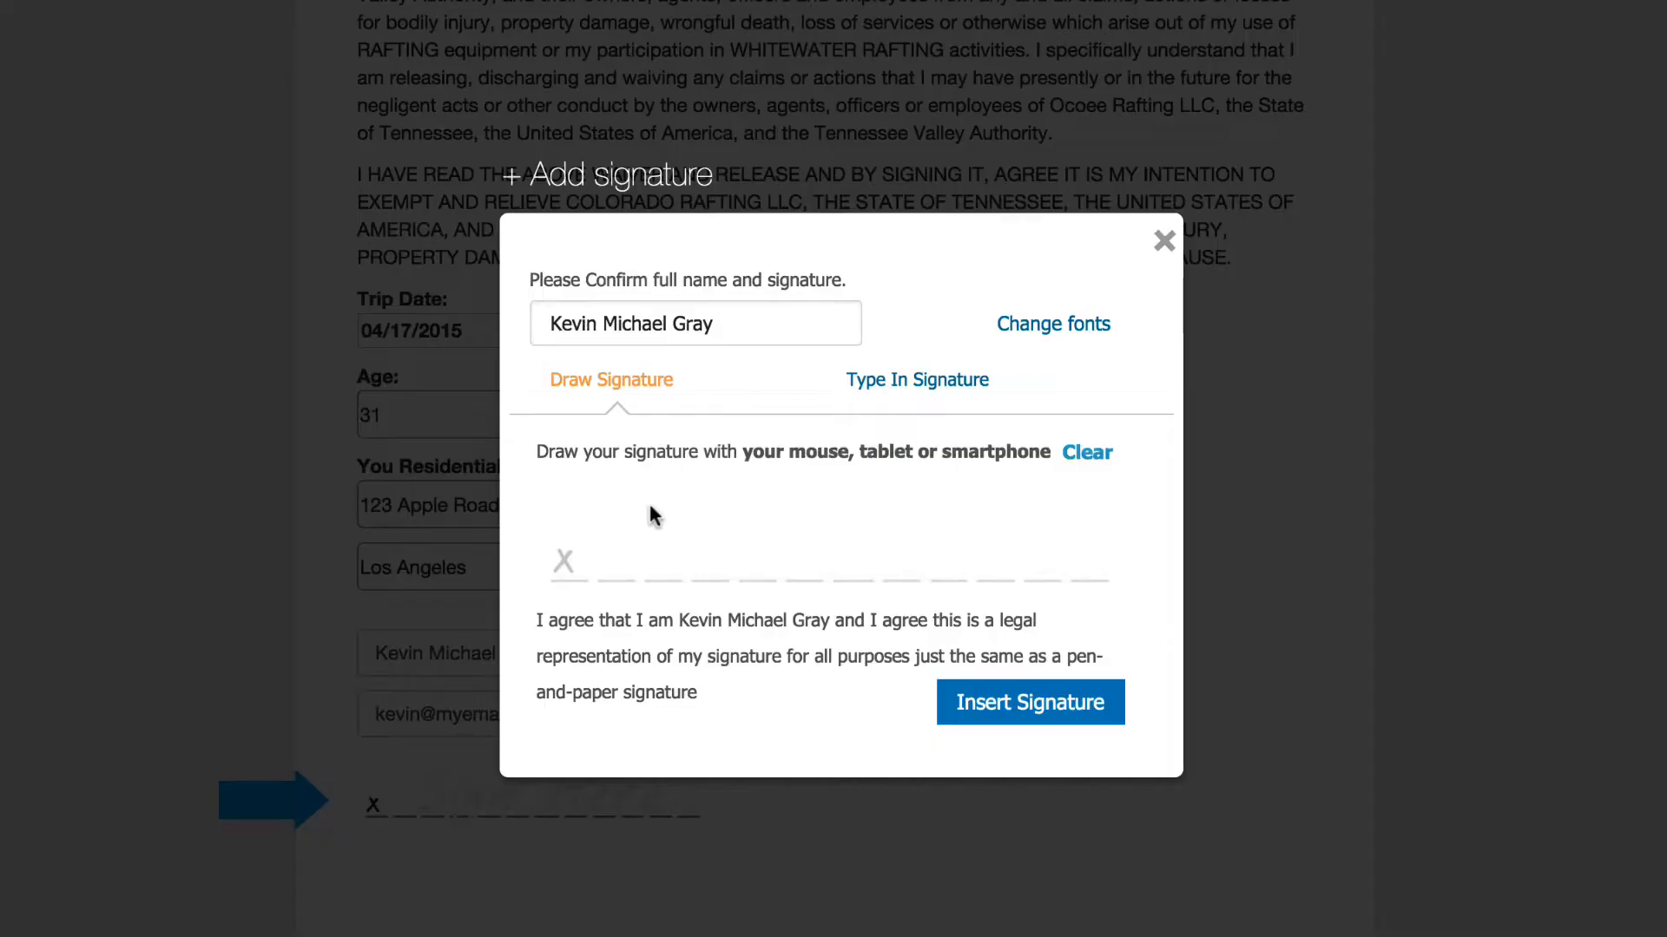
Draw a signature in the Draw Signature pad for the whitewater rafting release.
left_click_drag(605, 500, 967, 542)
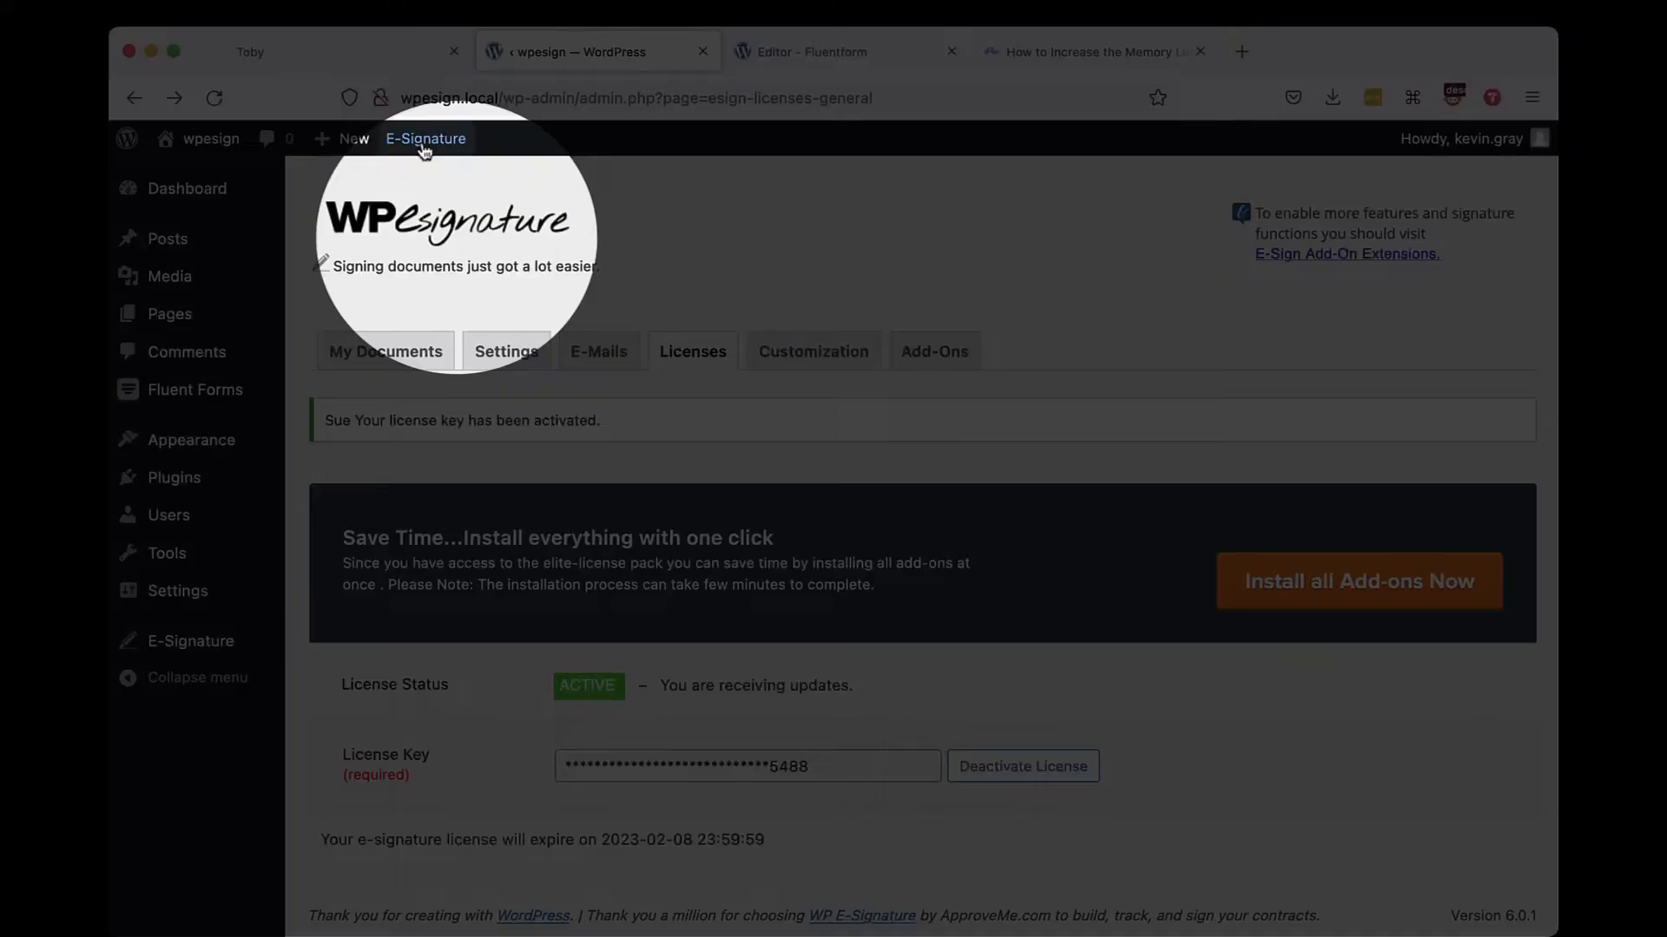
Begin a new stand-alone E-Signature document titled 'Web Design Proposal'.
left_click(425, 138)
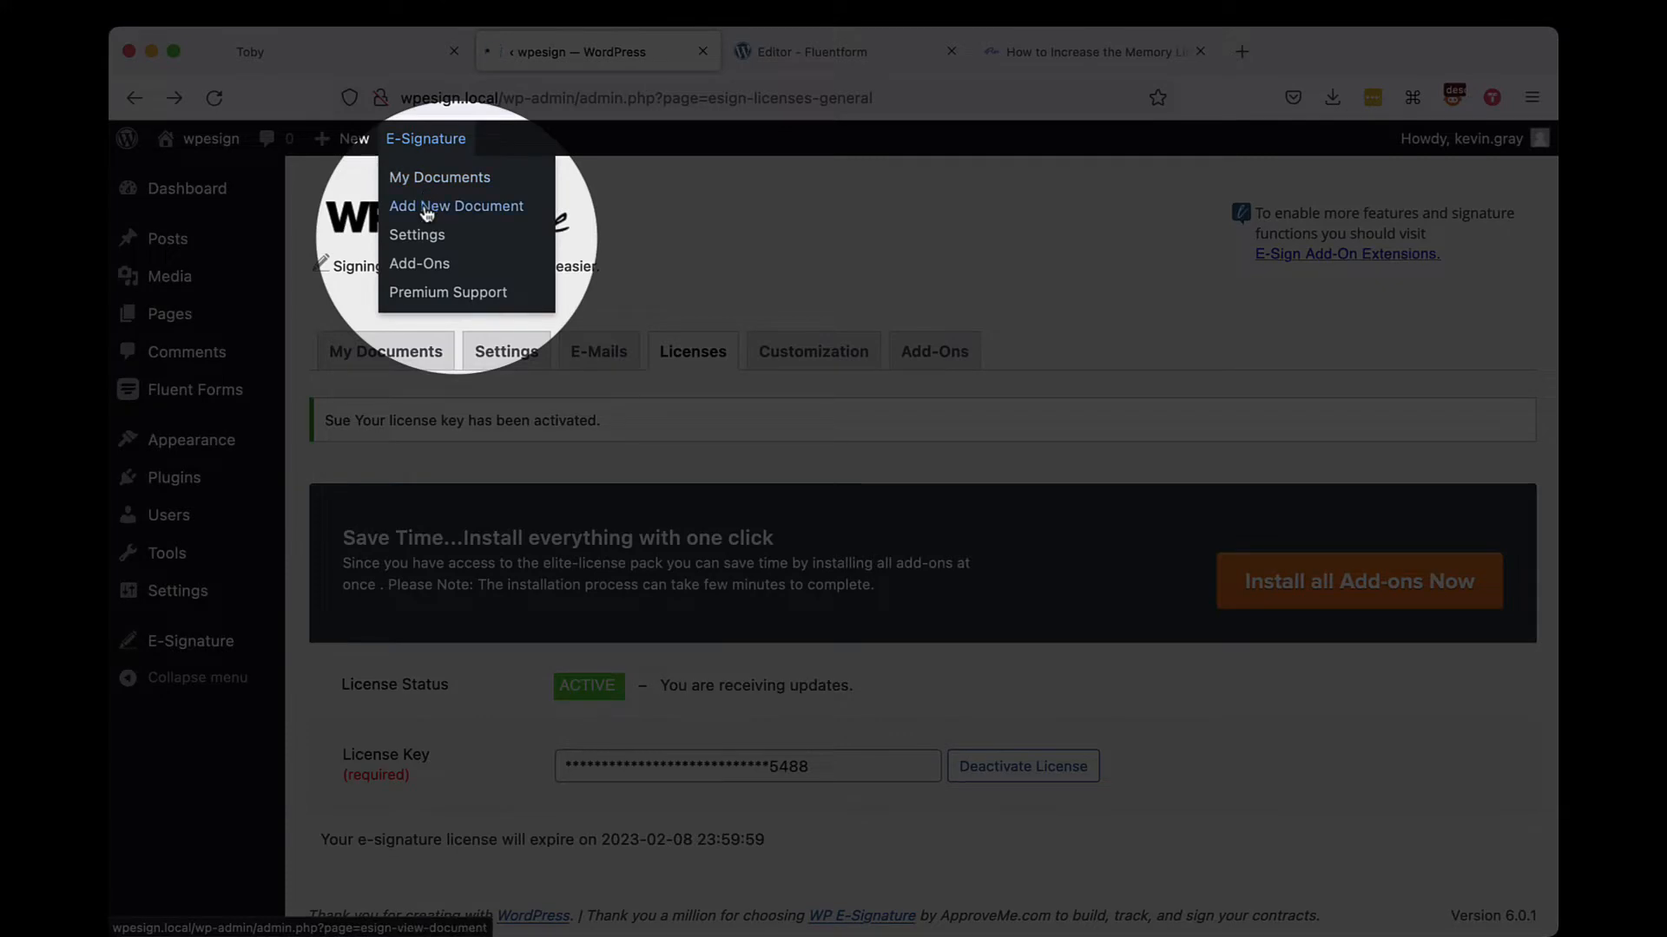
left_click(455, 206)
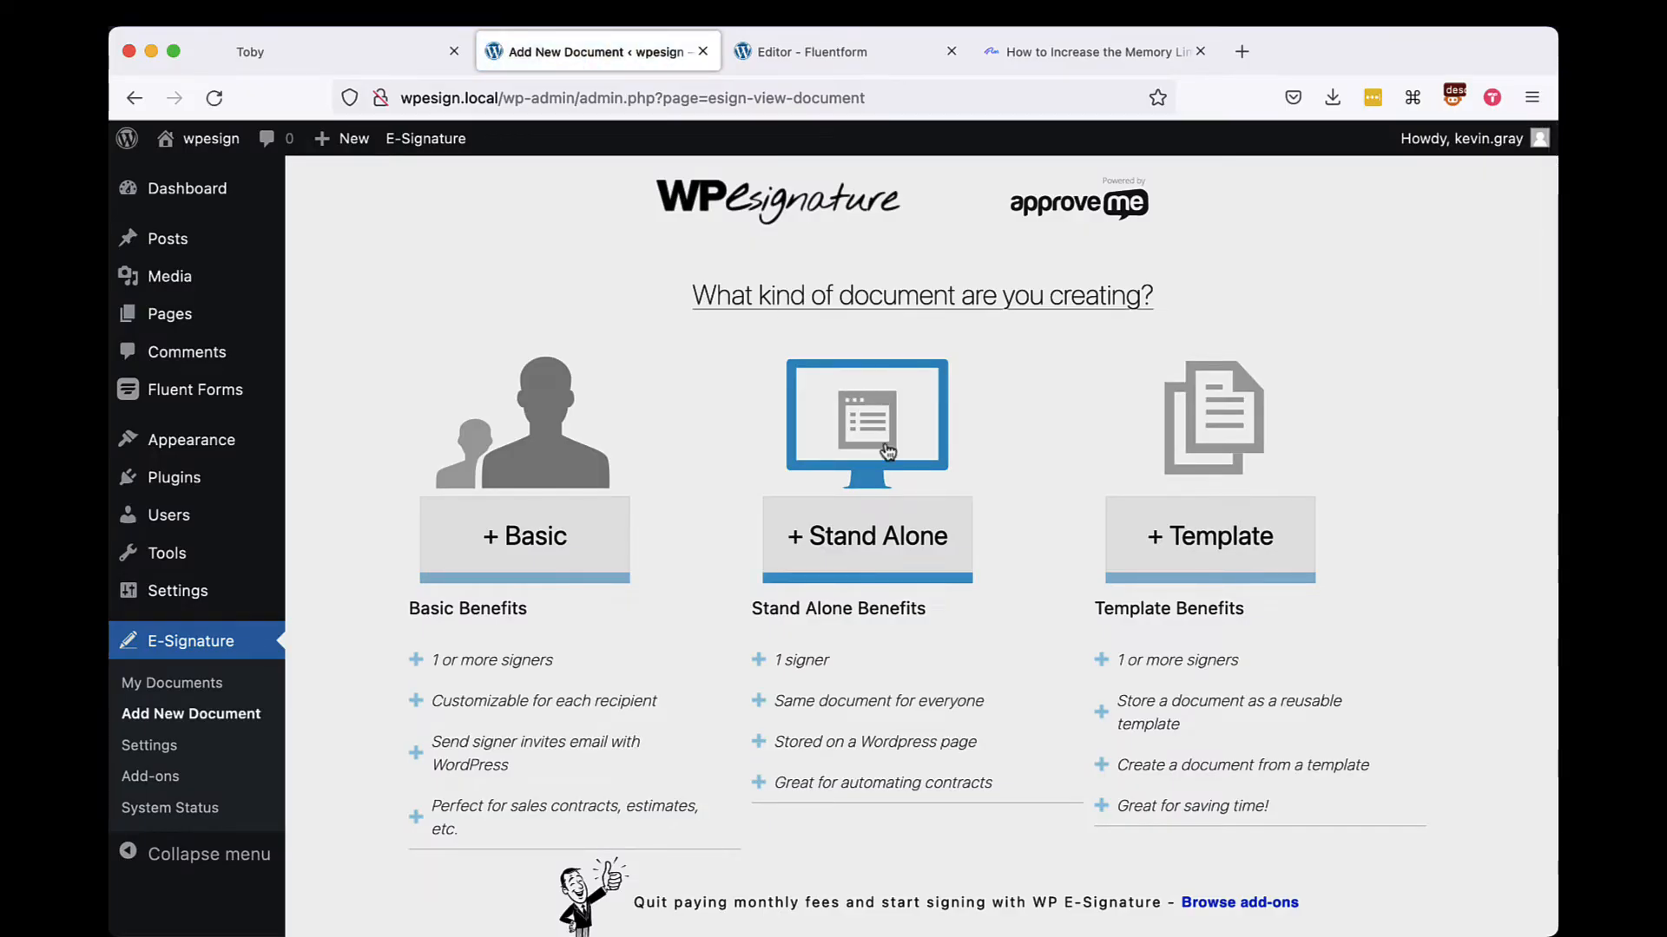
left_click(867, 537)
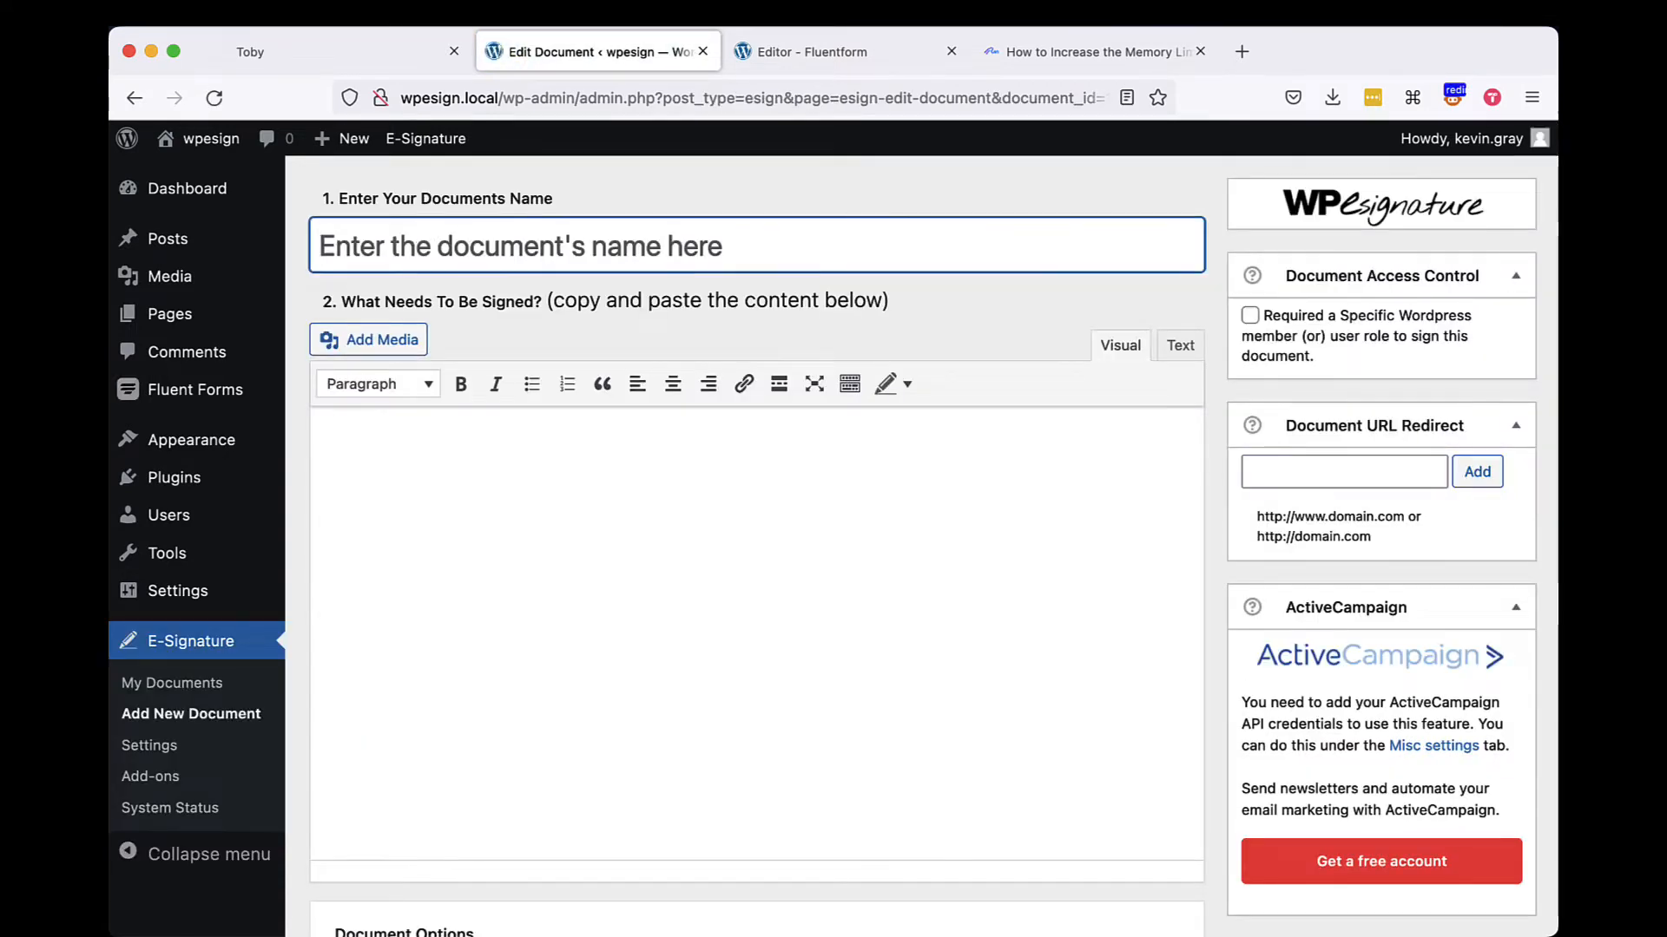
type("Web Design Pr")
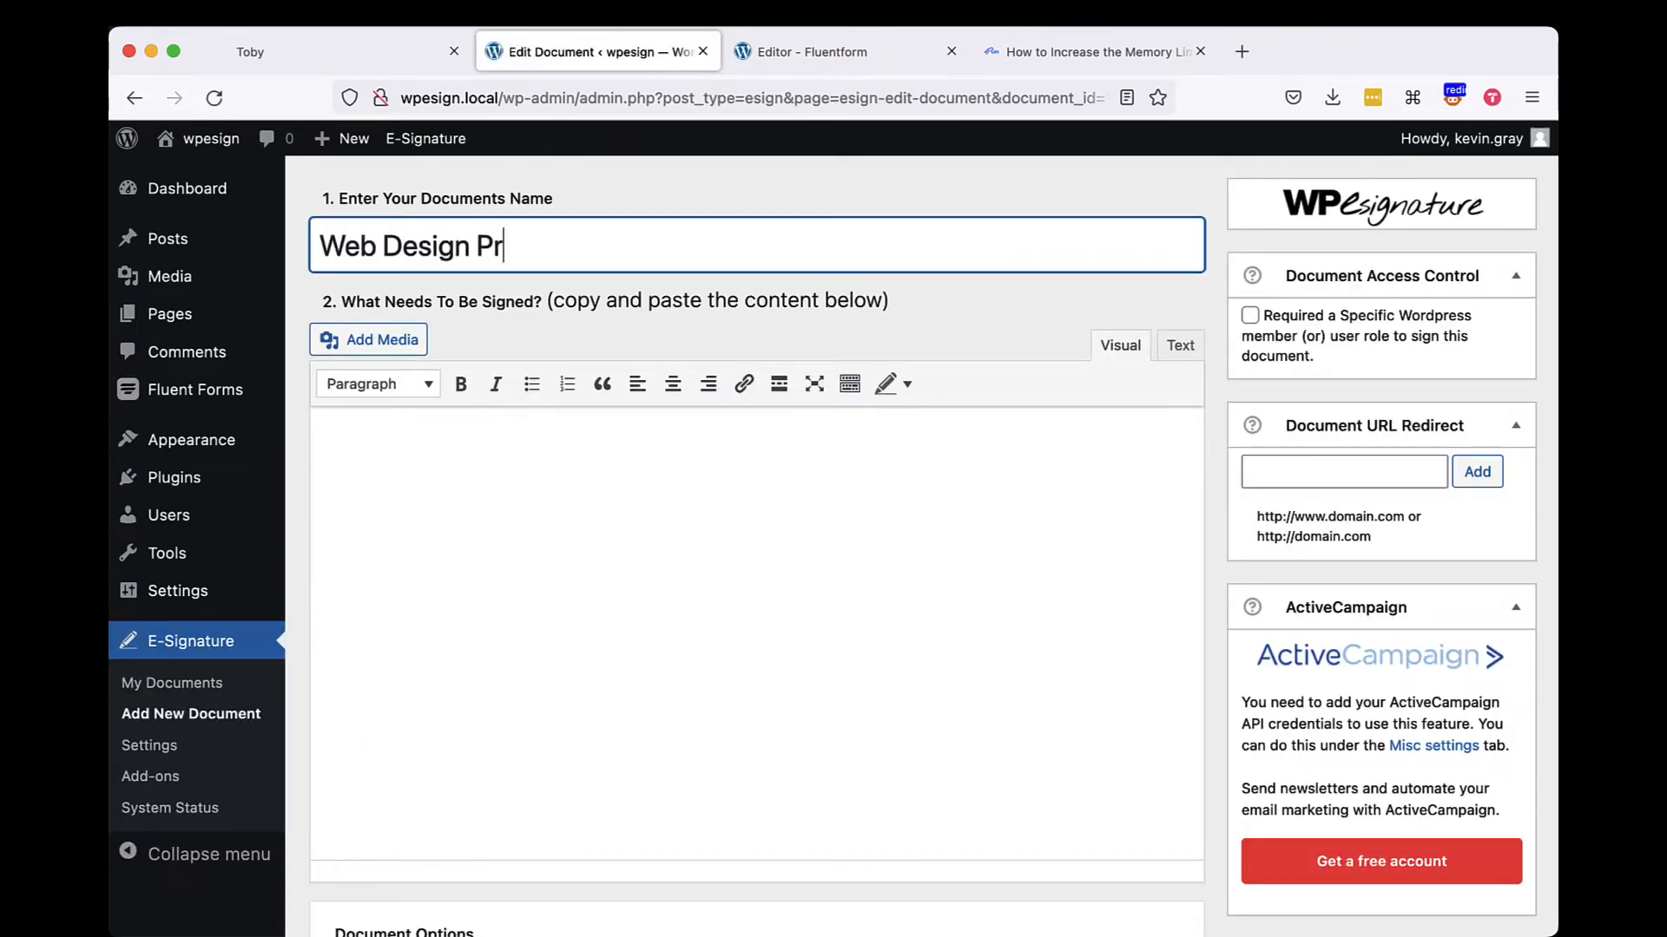
type("oposal")
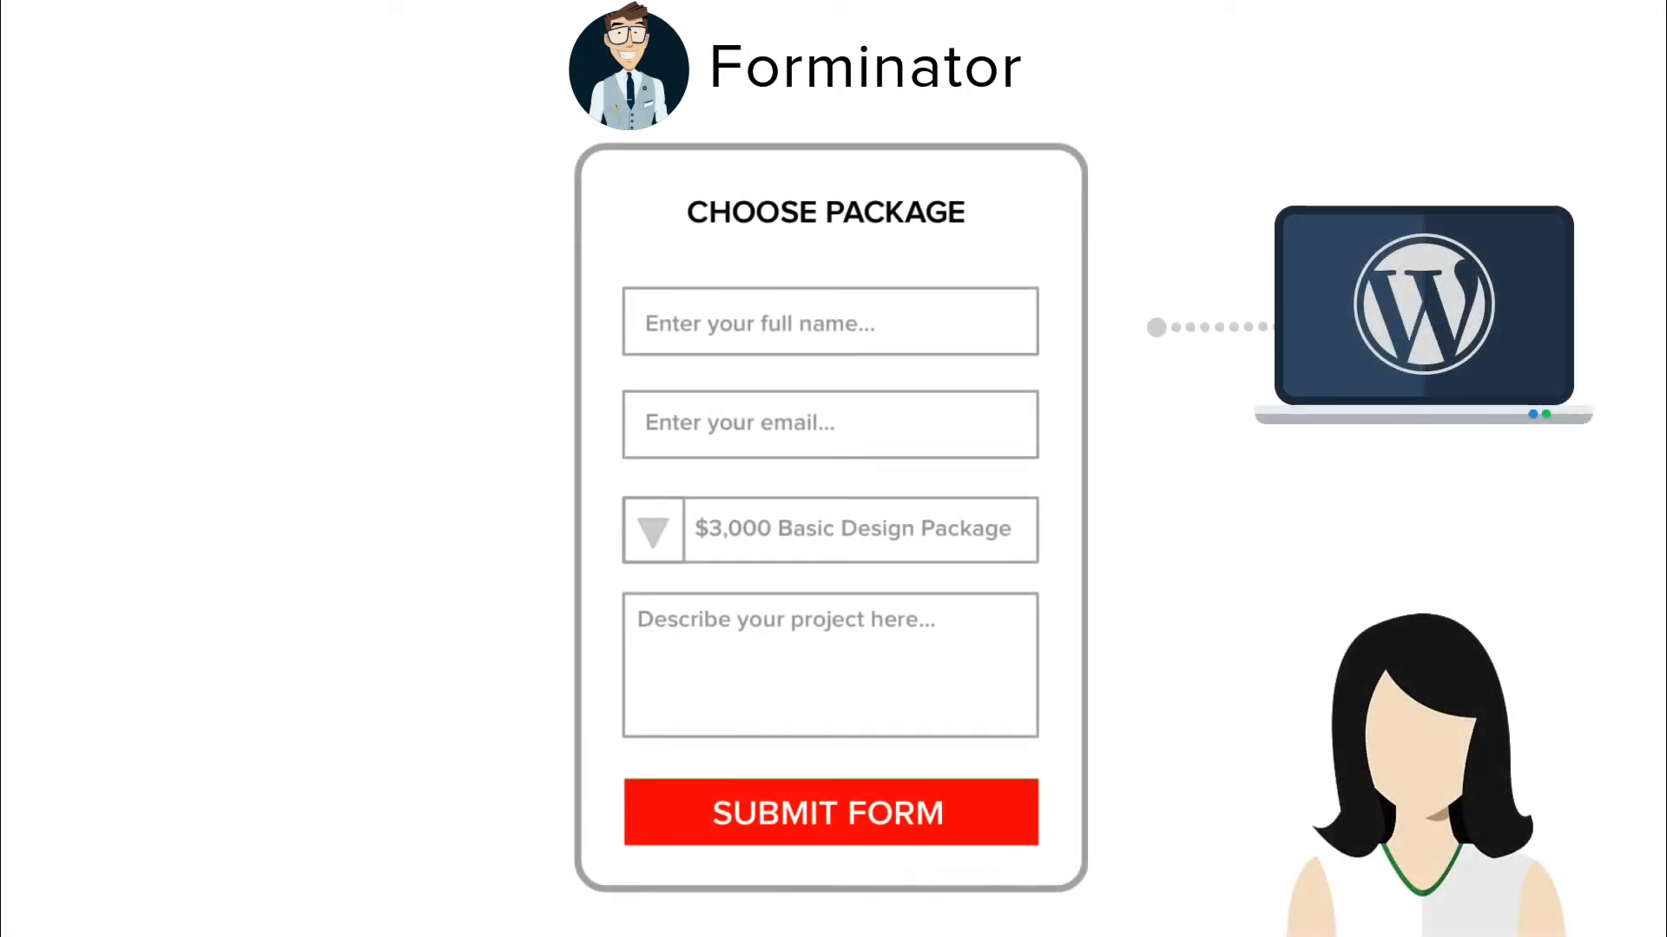
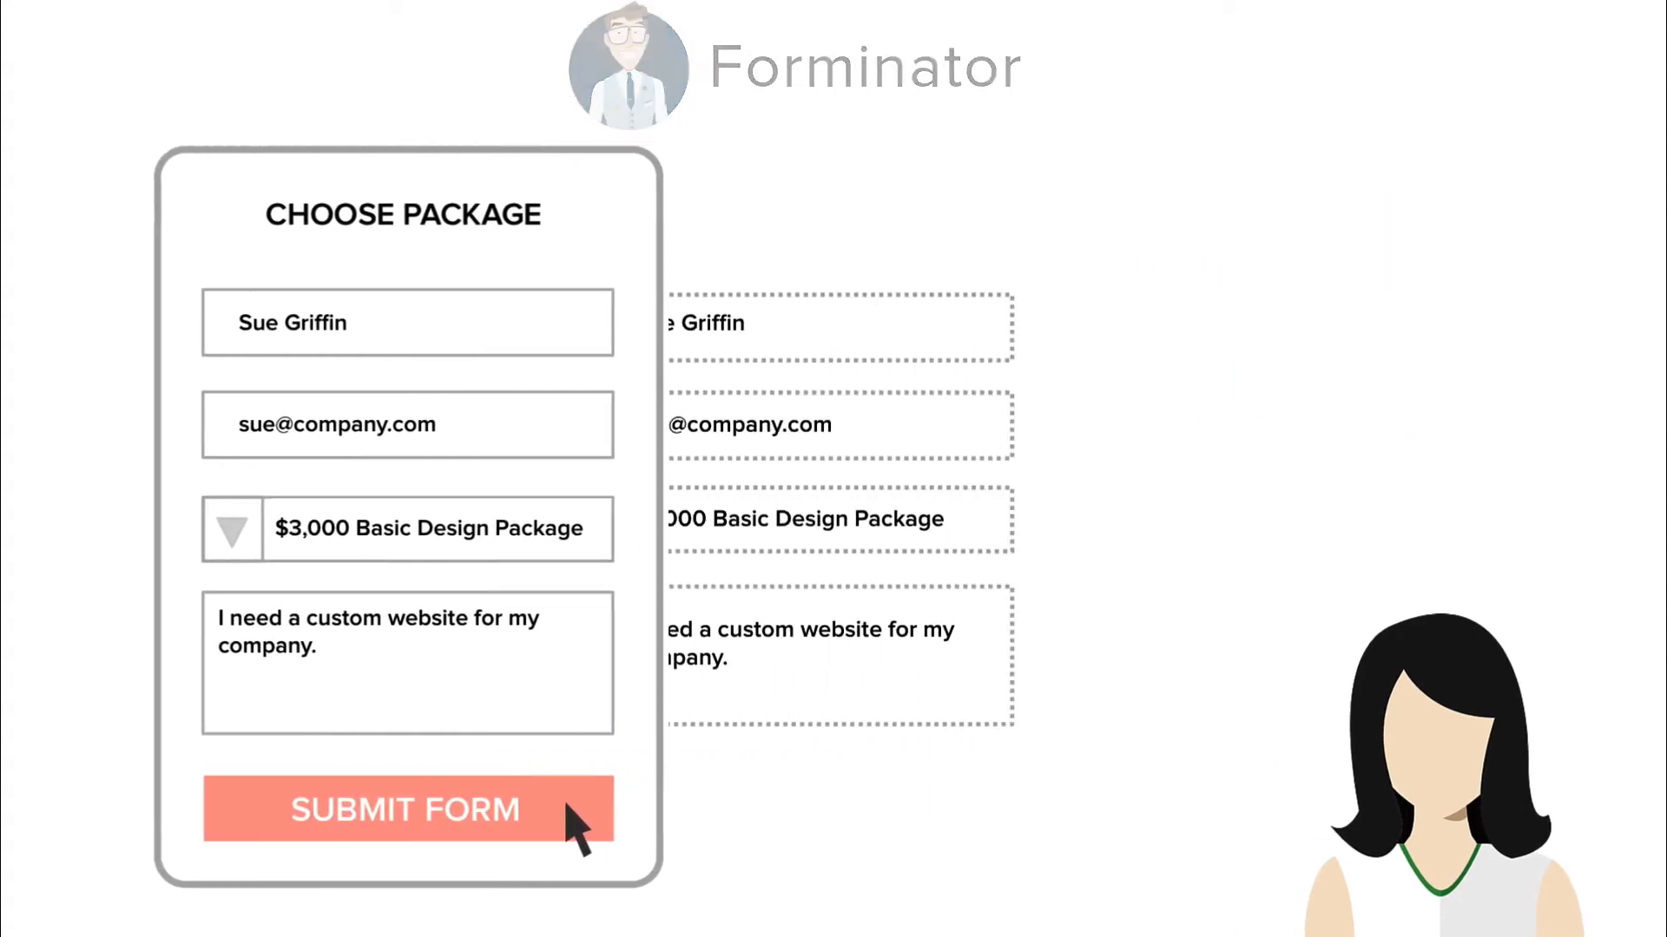
left_click(408, 810)
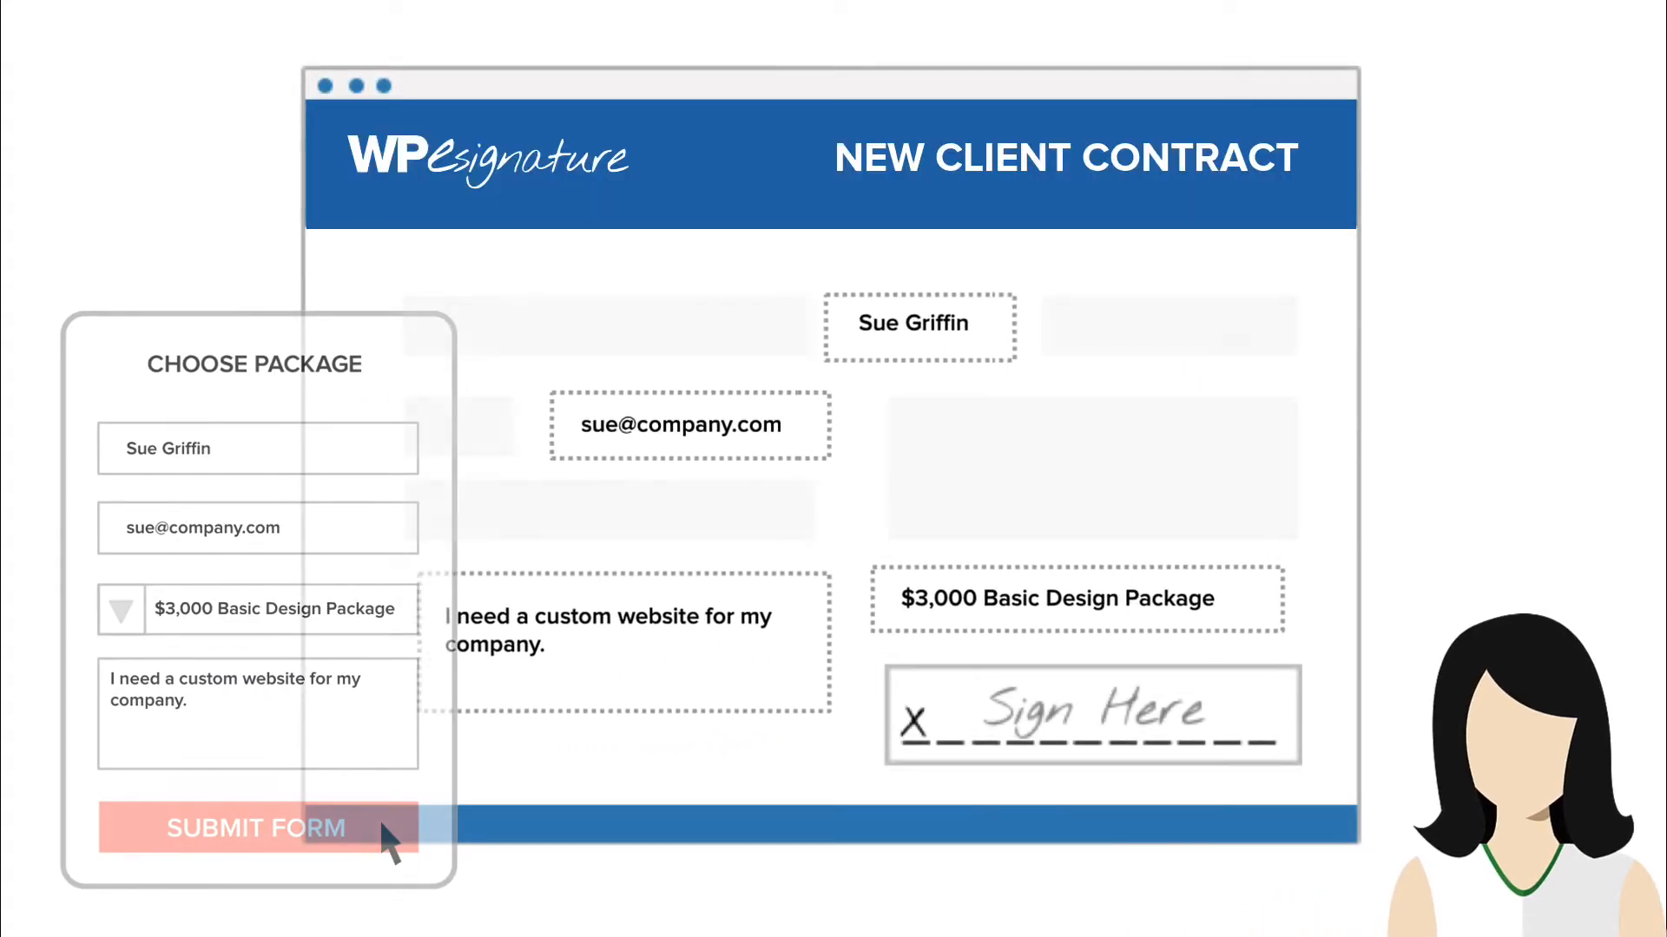
left_click(255, 829)
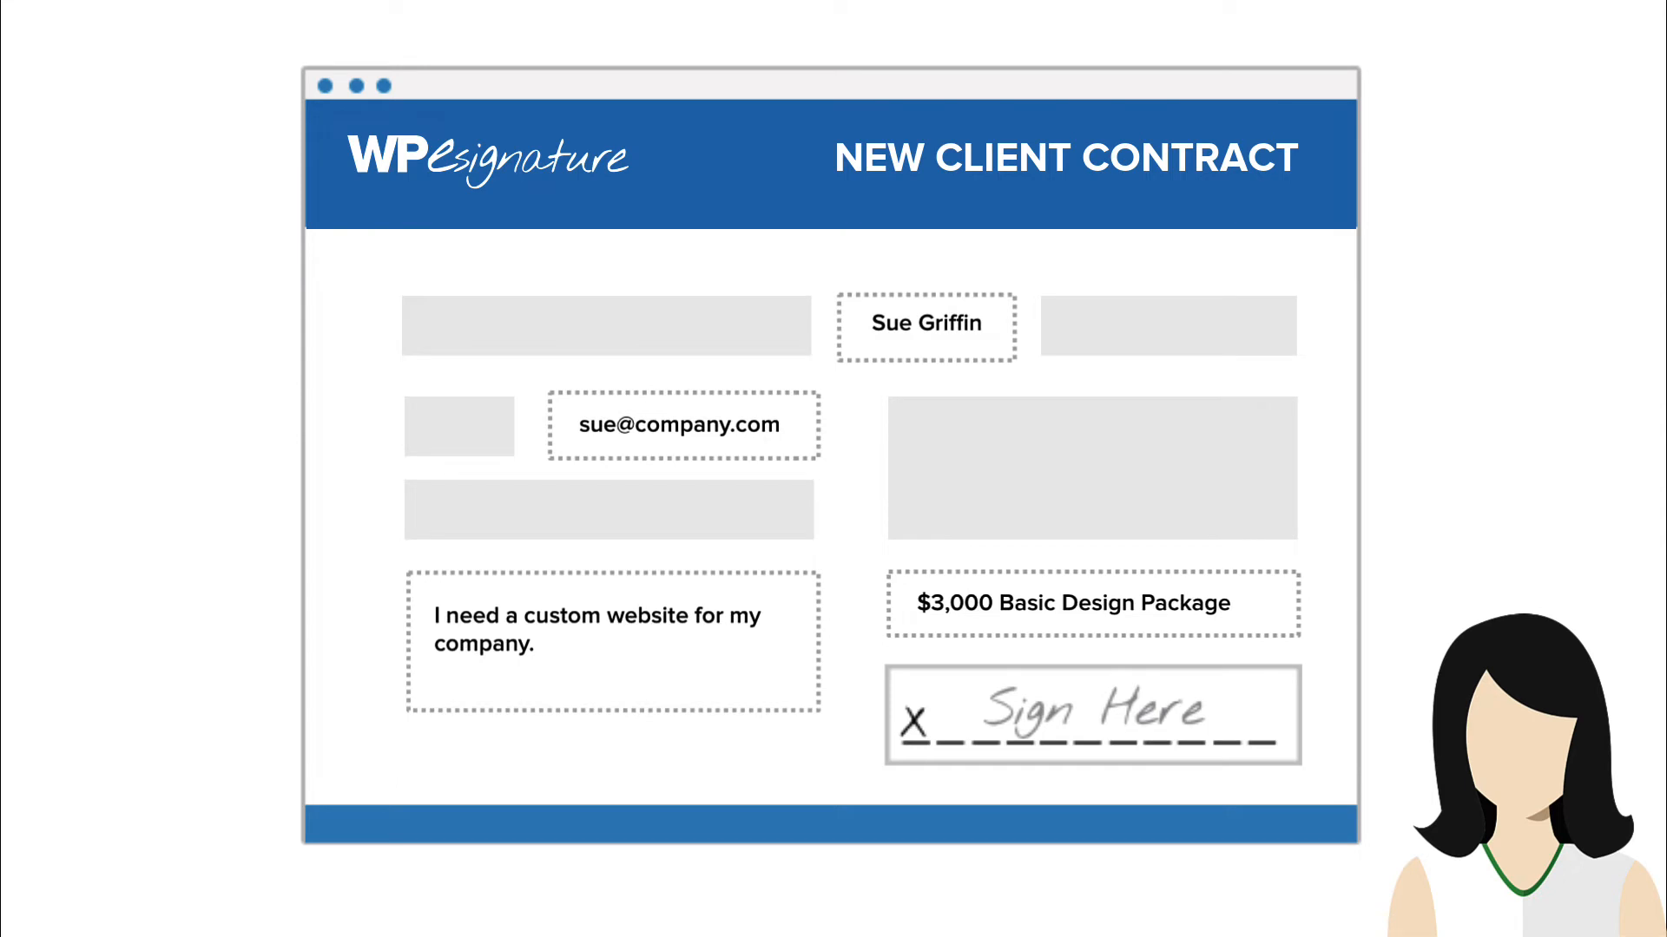
mouse_move(1259, 796)
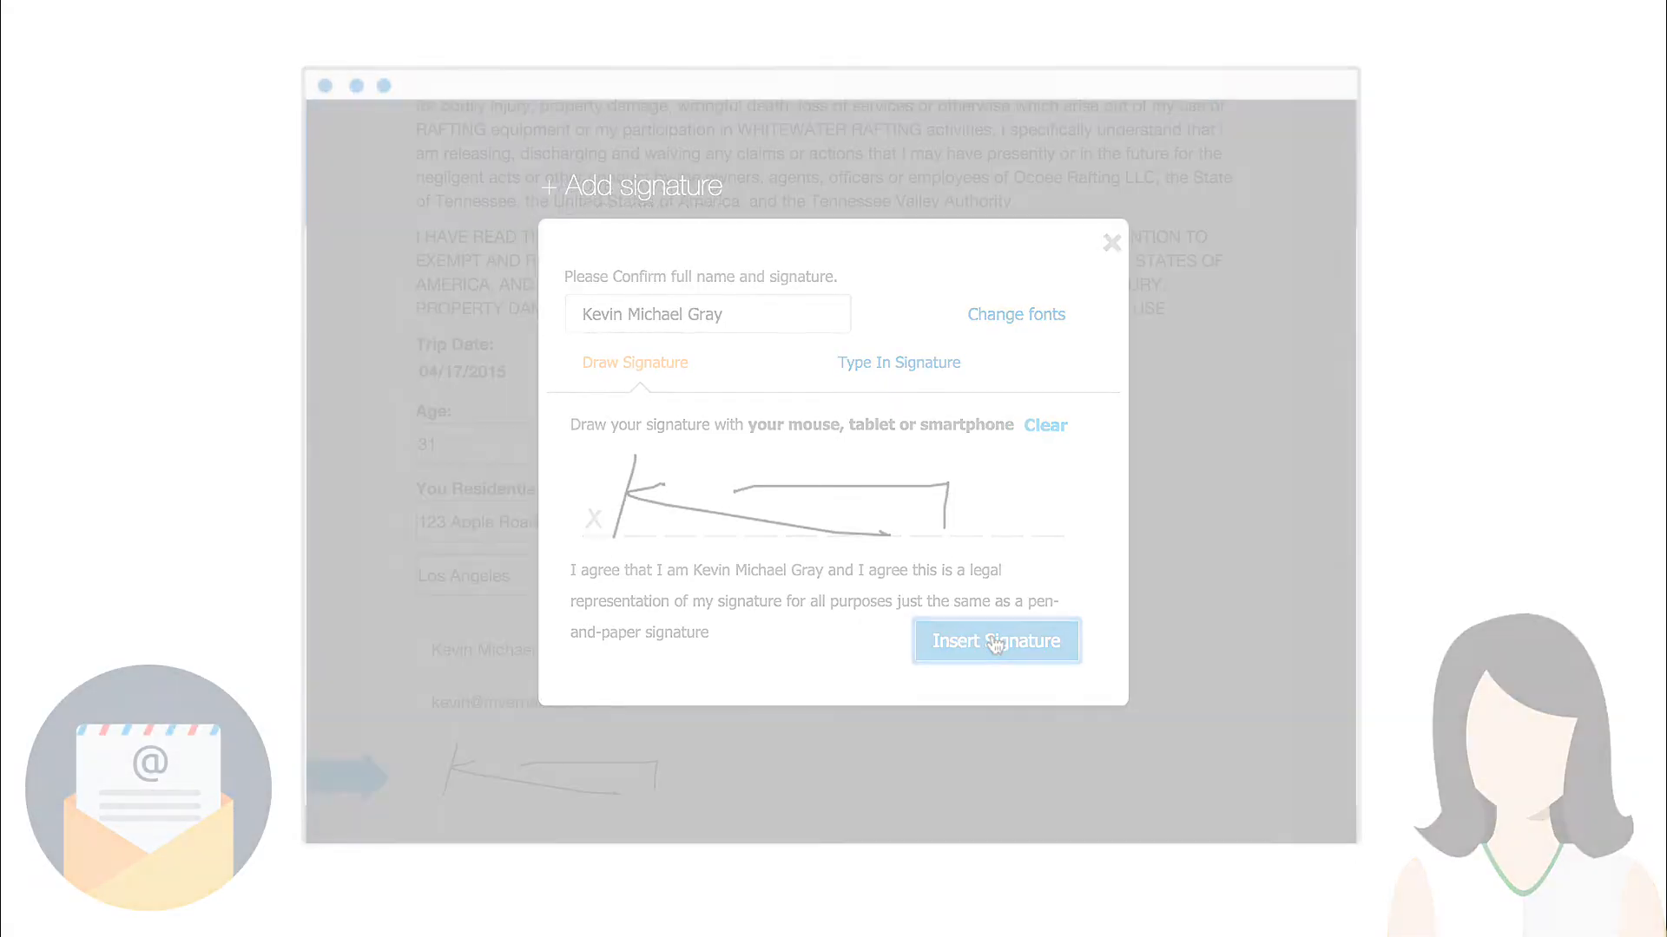
Insert Forminator data after the agreement text, sourced from the Web Project Request Form.
left_click(996, 640)
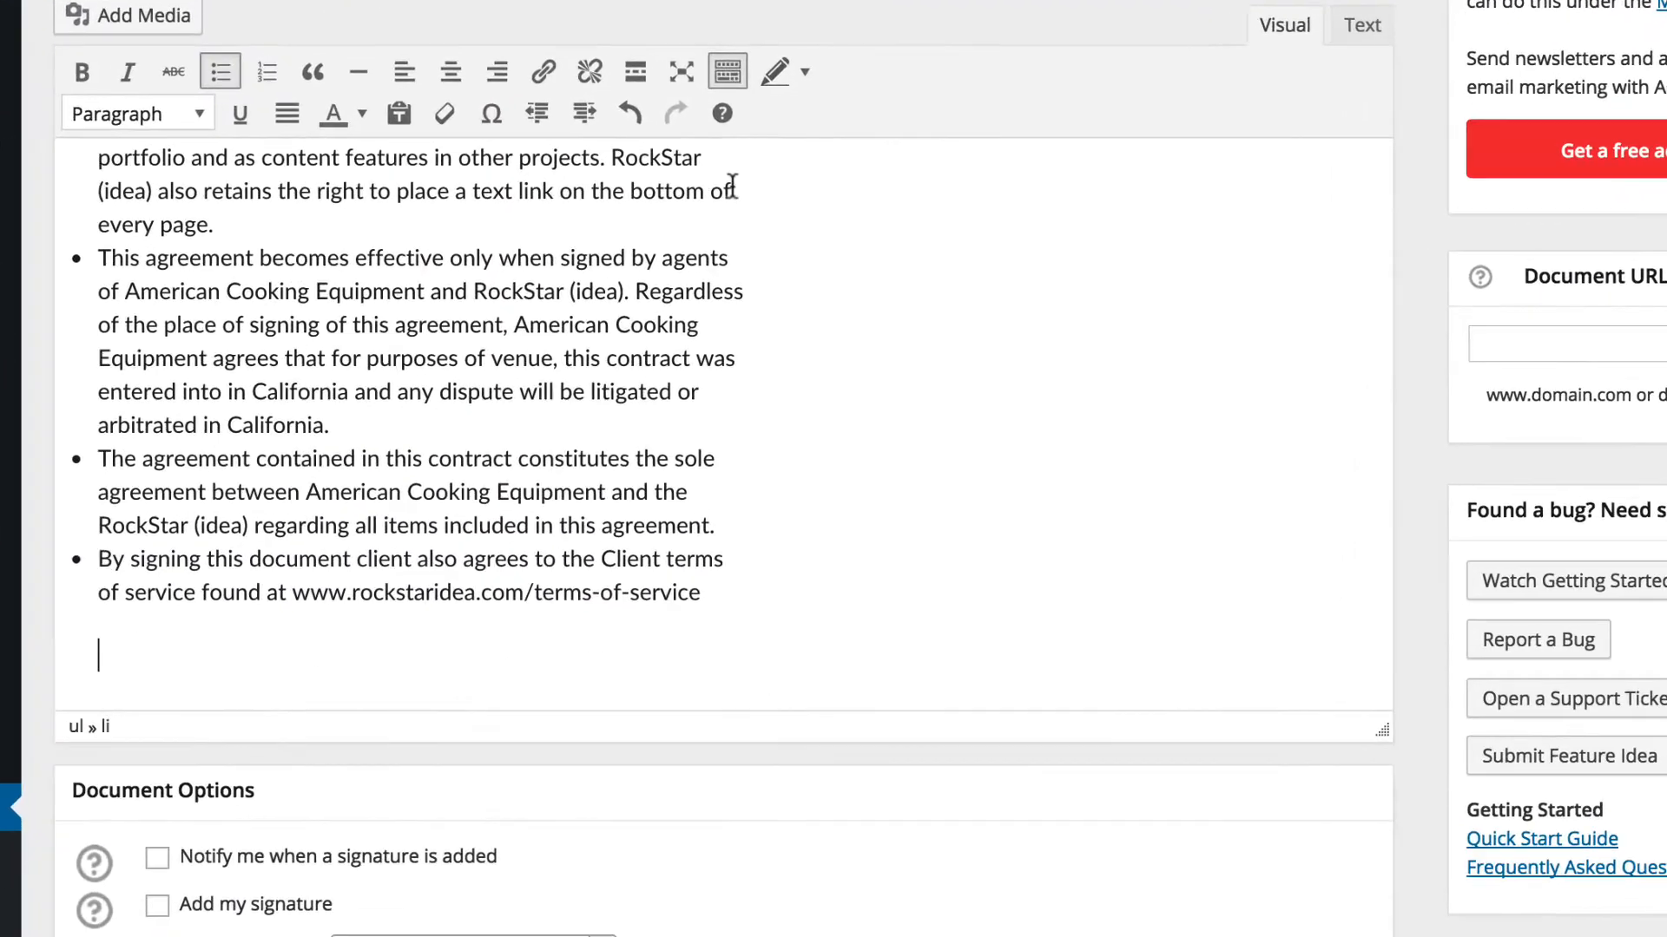
left_click(776, 72)
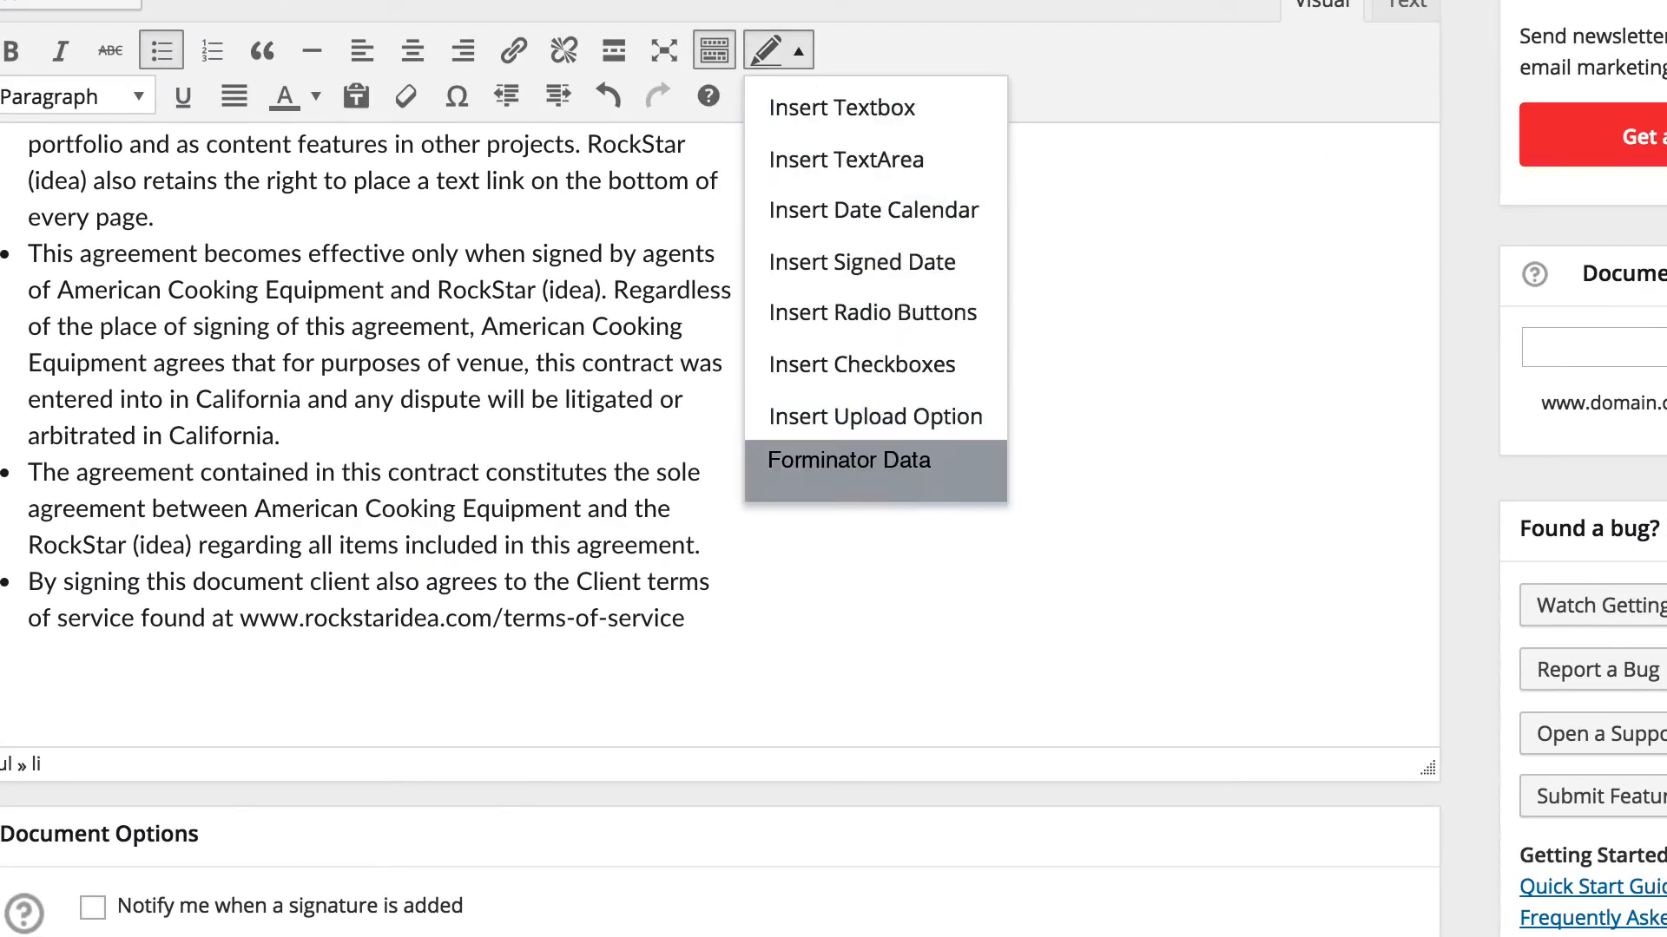
left_click(849, 460)
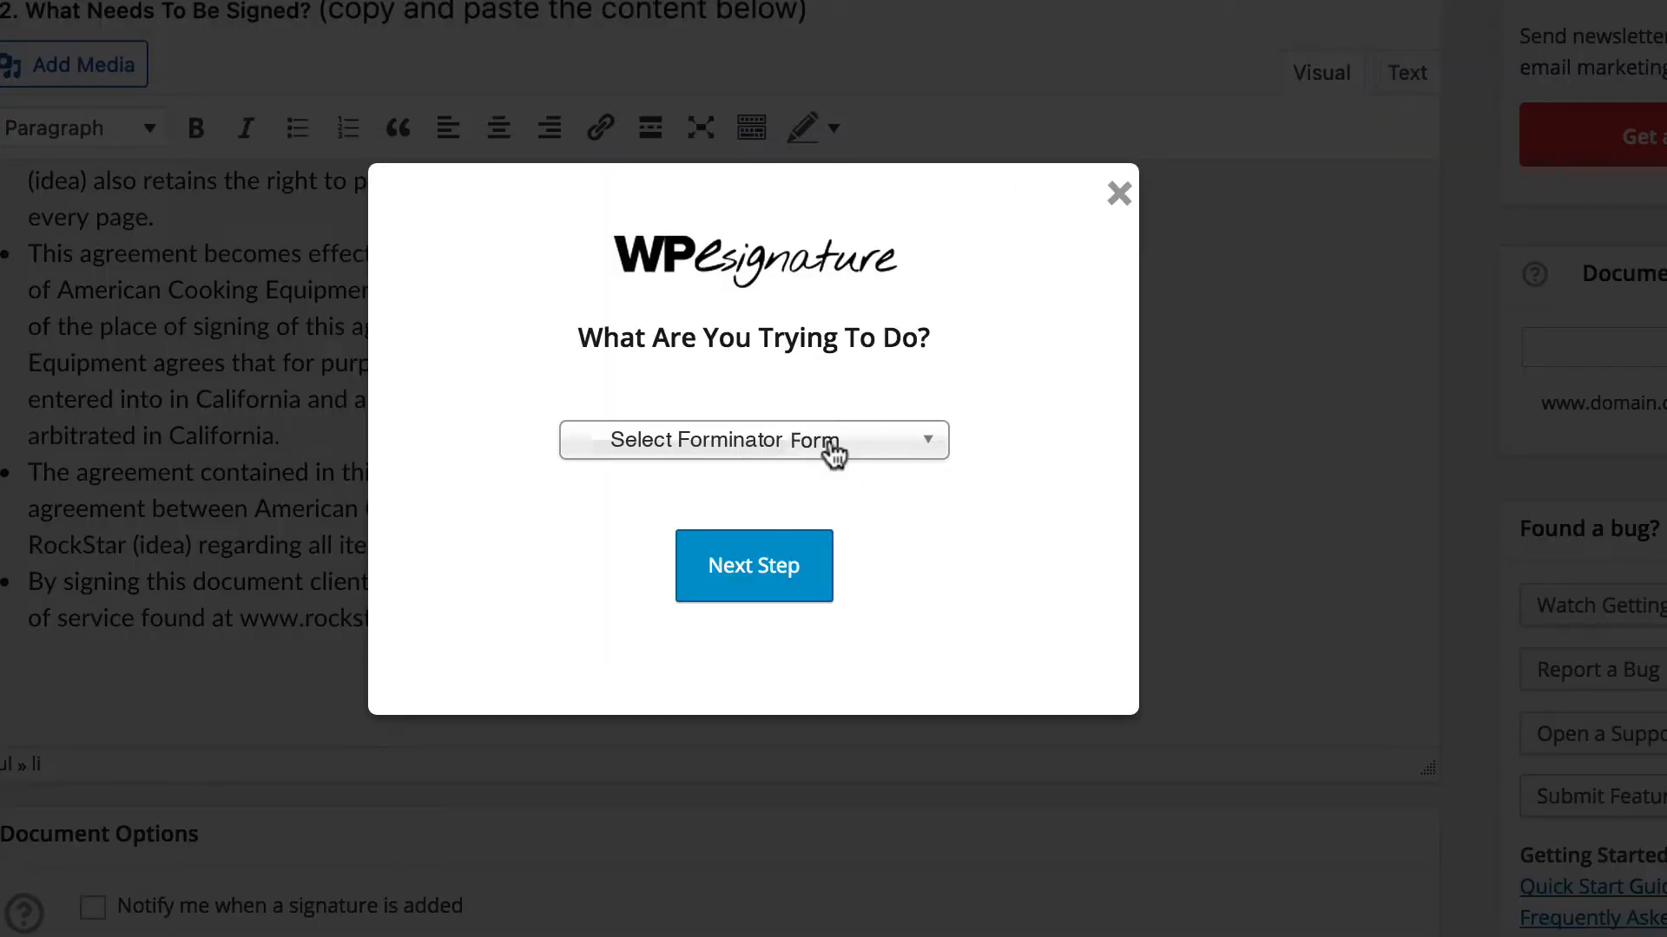
left_click(753, 440)
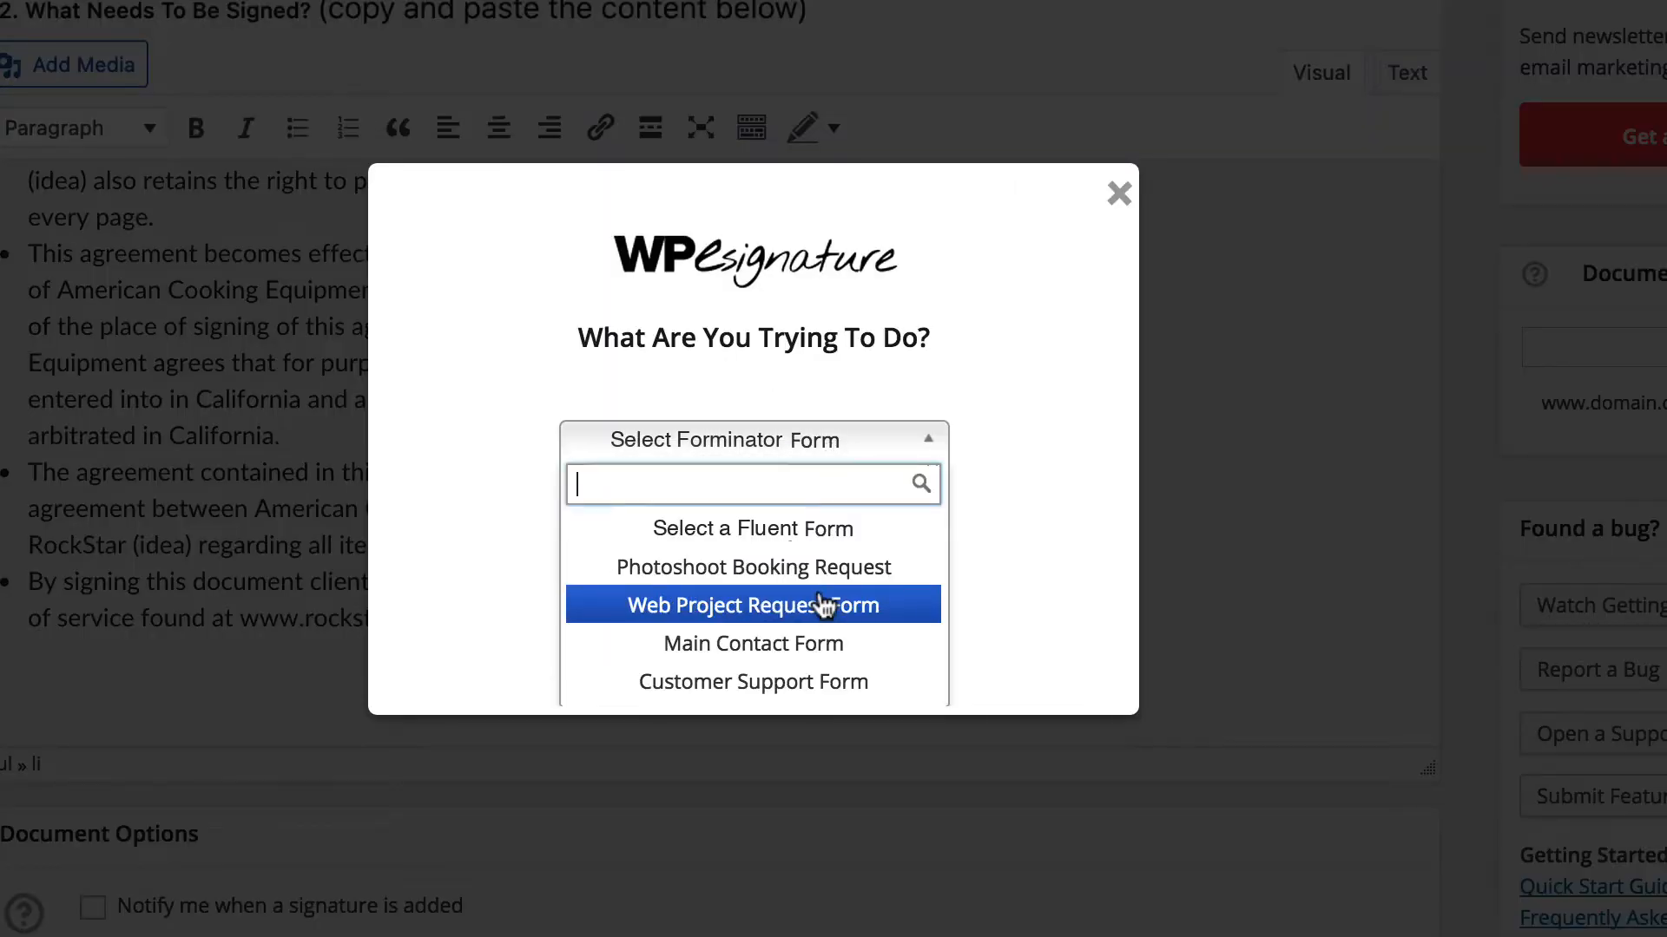
left_click(753, 605)
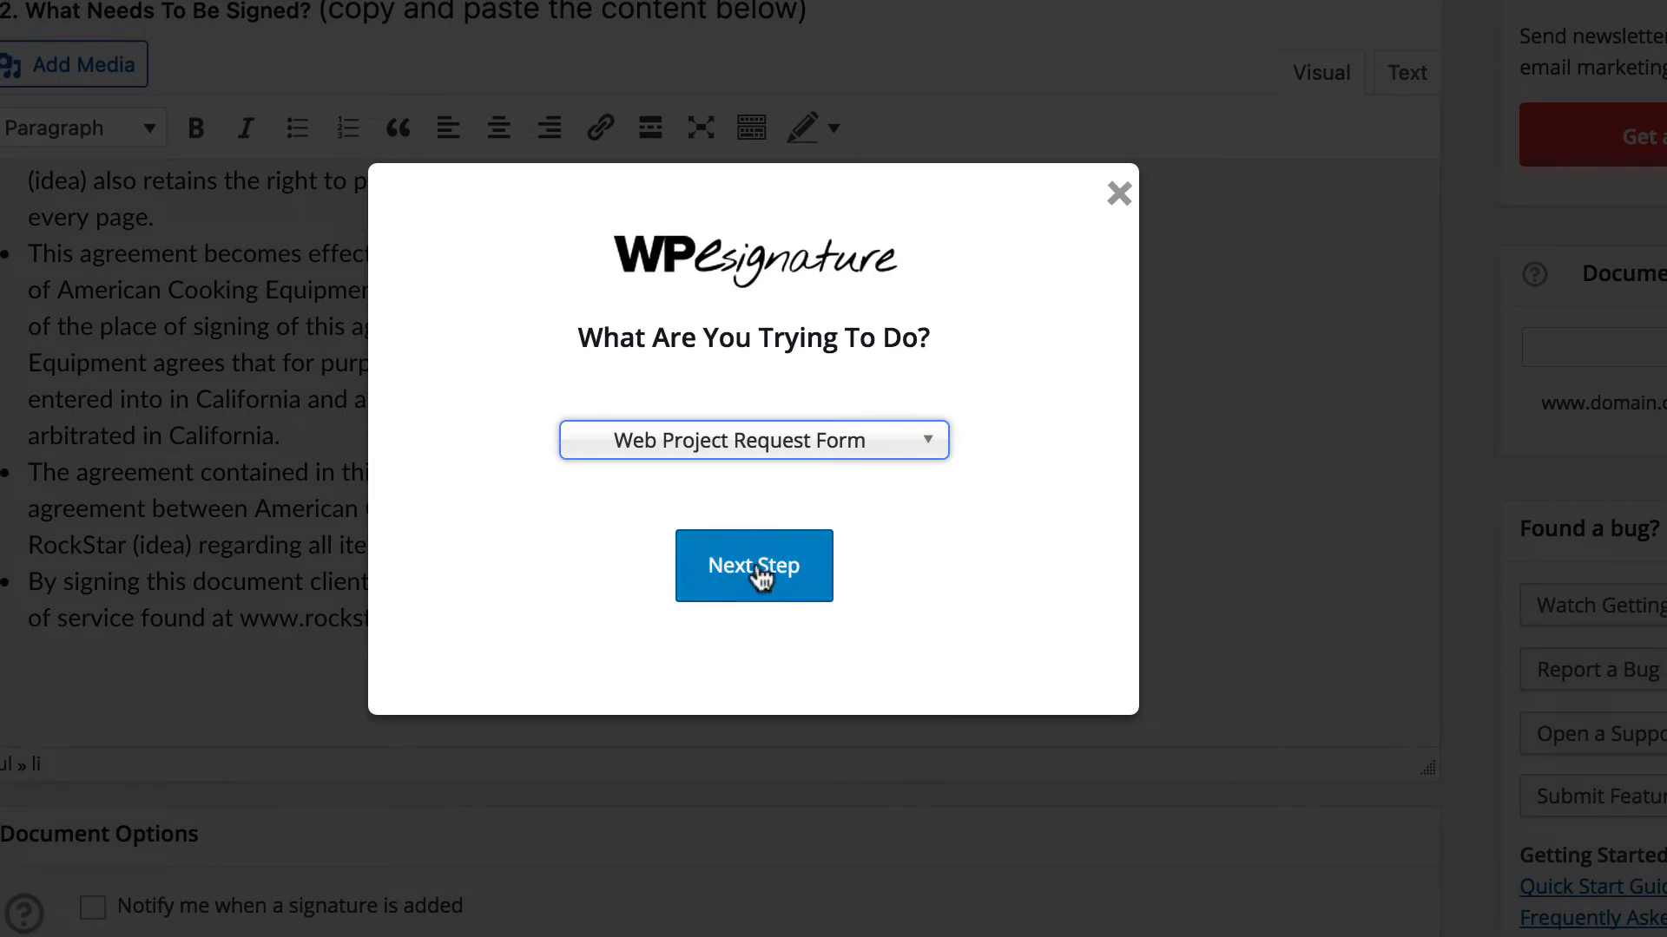
Add the 'Describe Your Project' field to the proposal document.
left_click(753, 565)
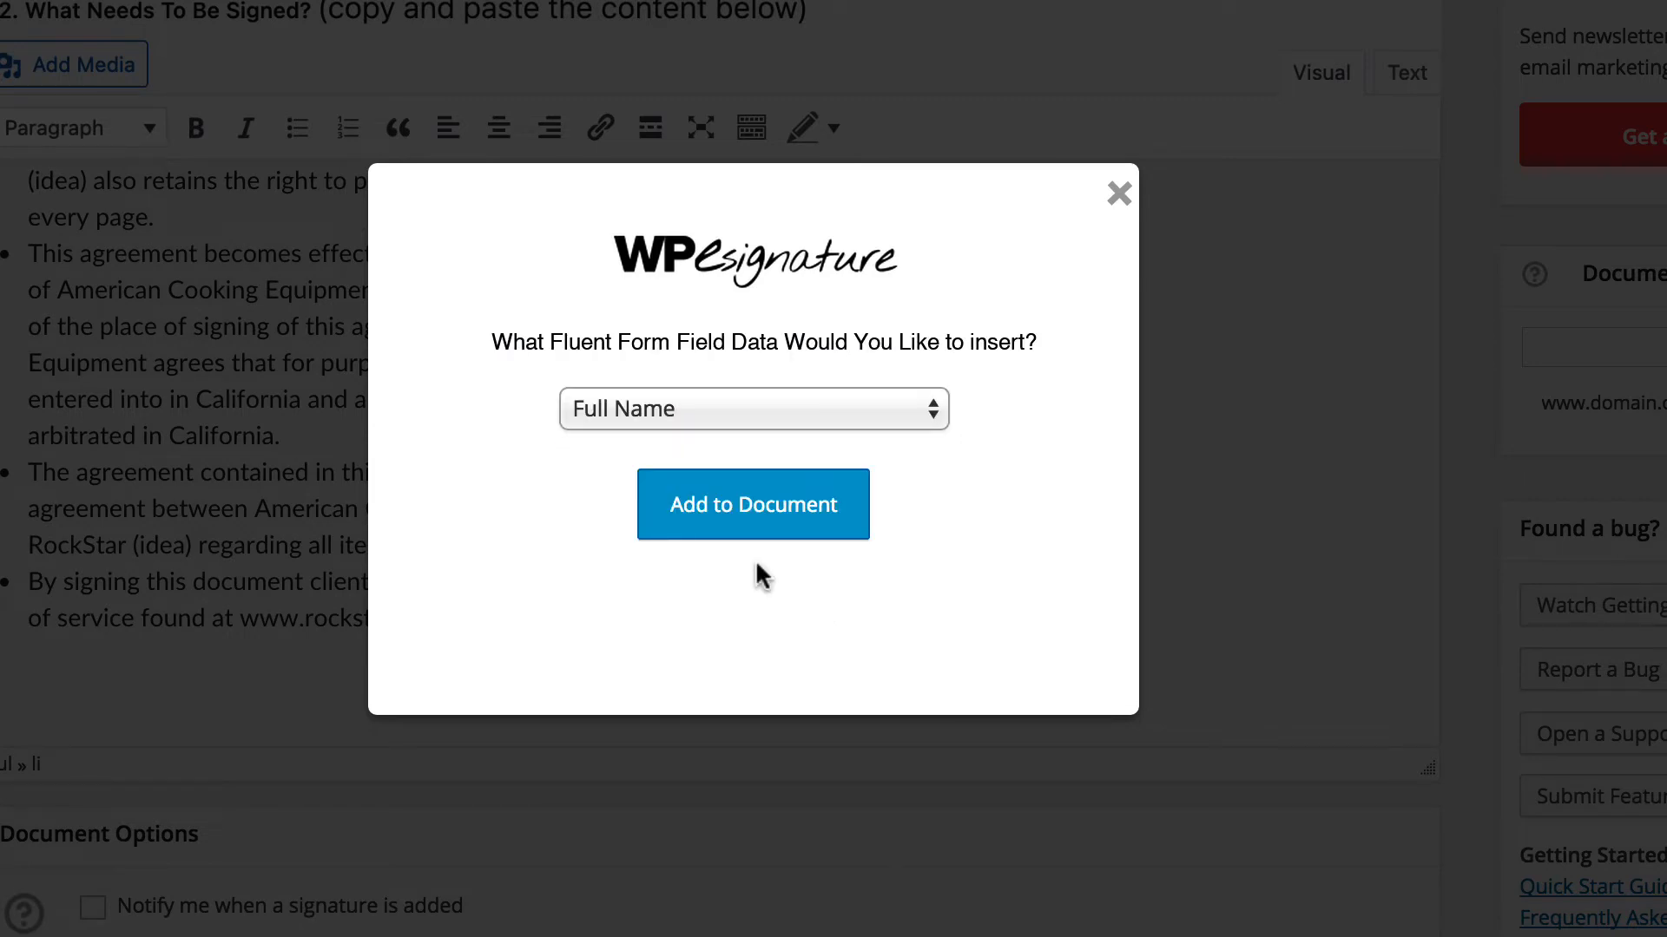
left_click(754, 409)
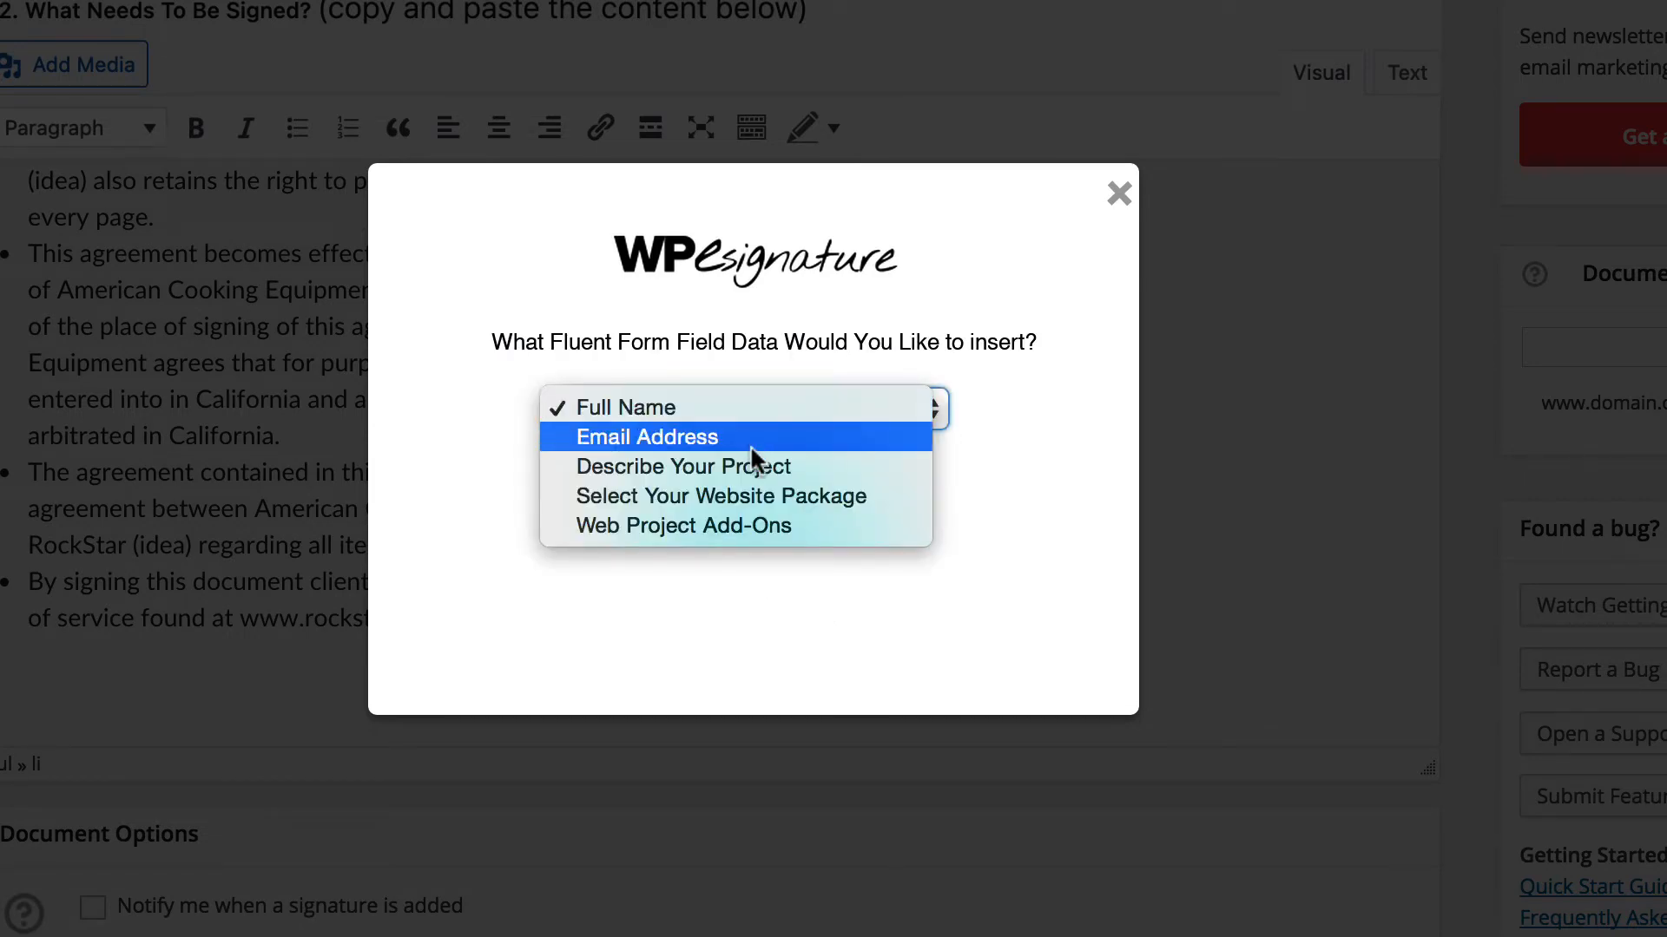
left_click(685, 466)
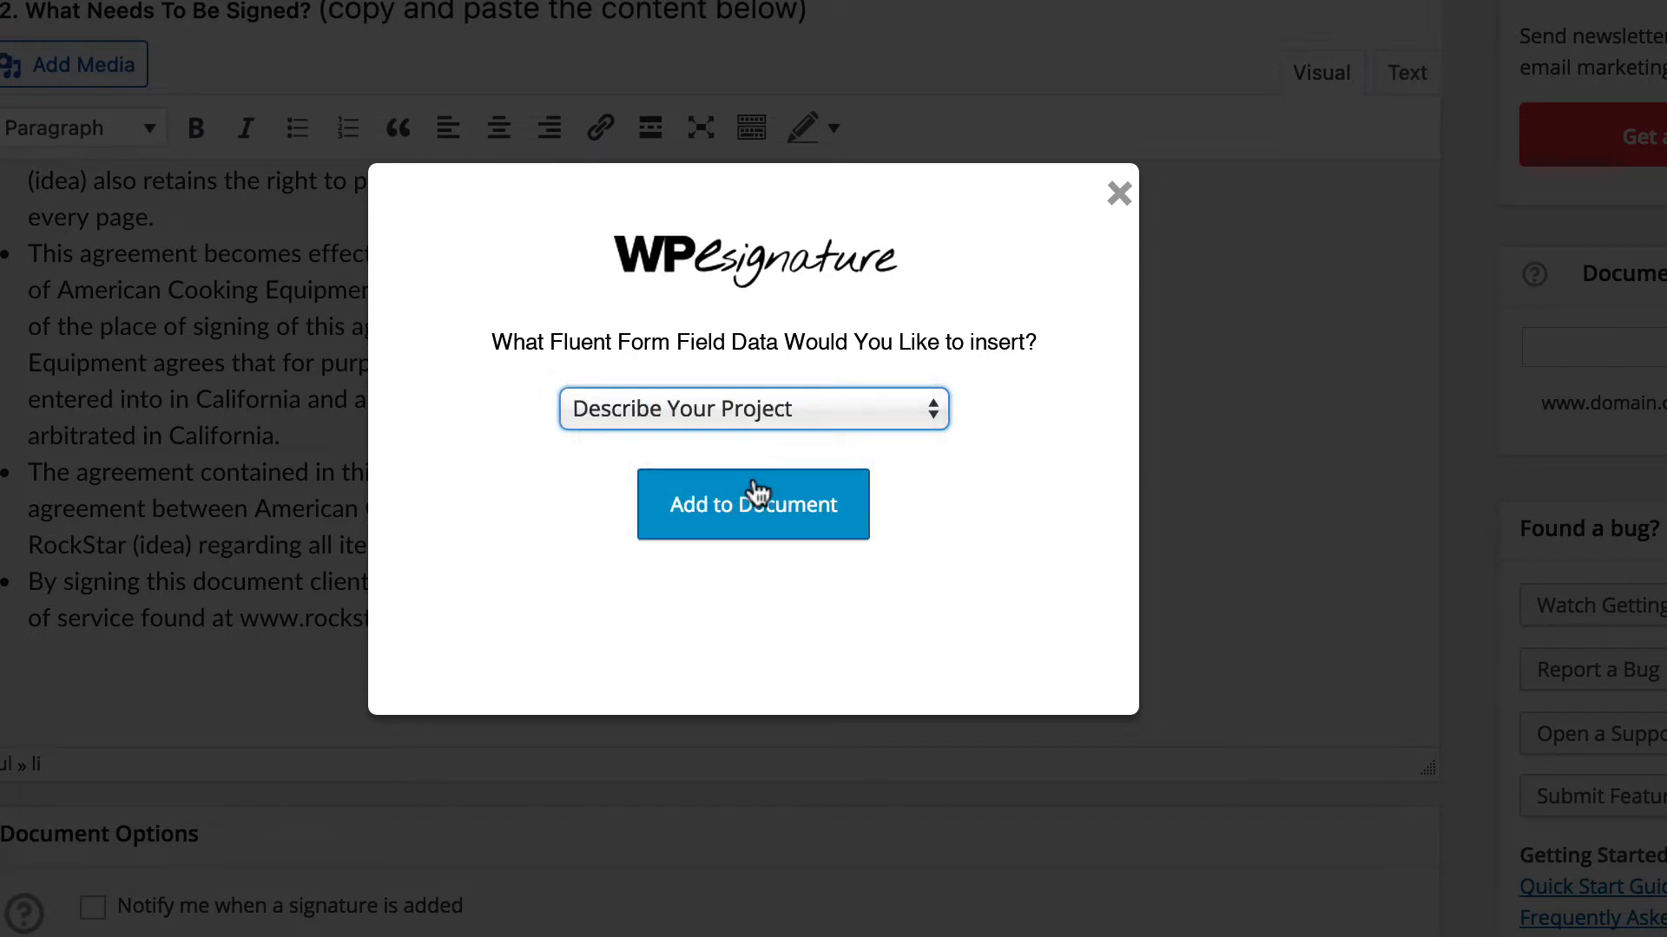
left_click(754, 505)
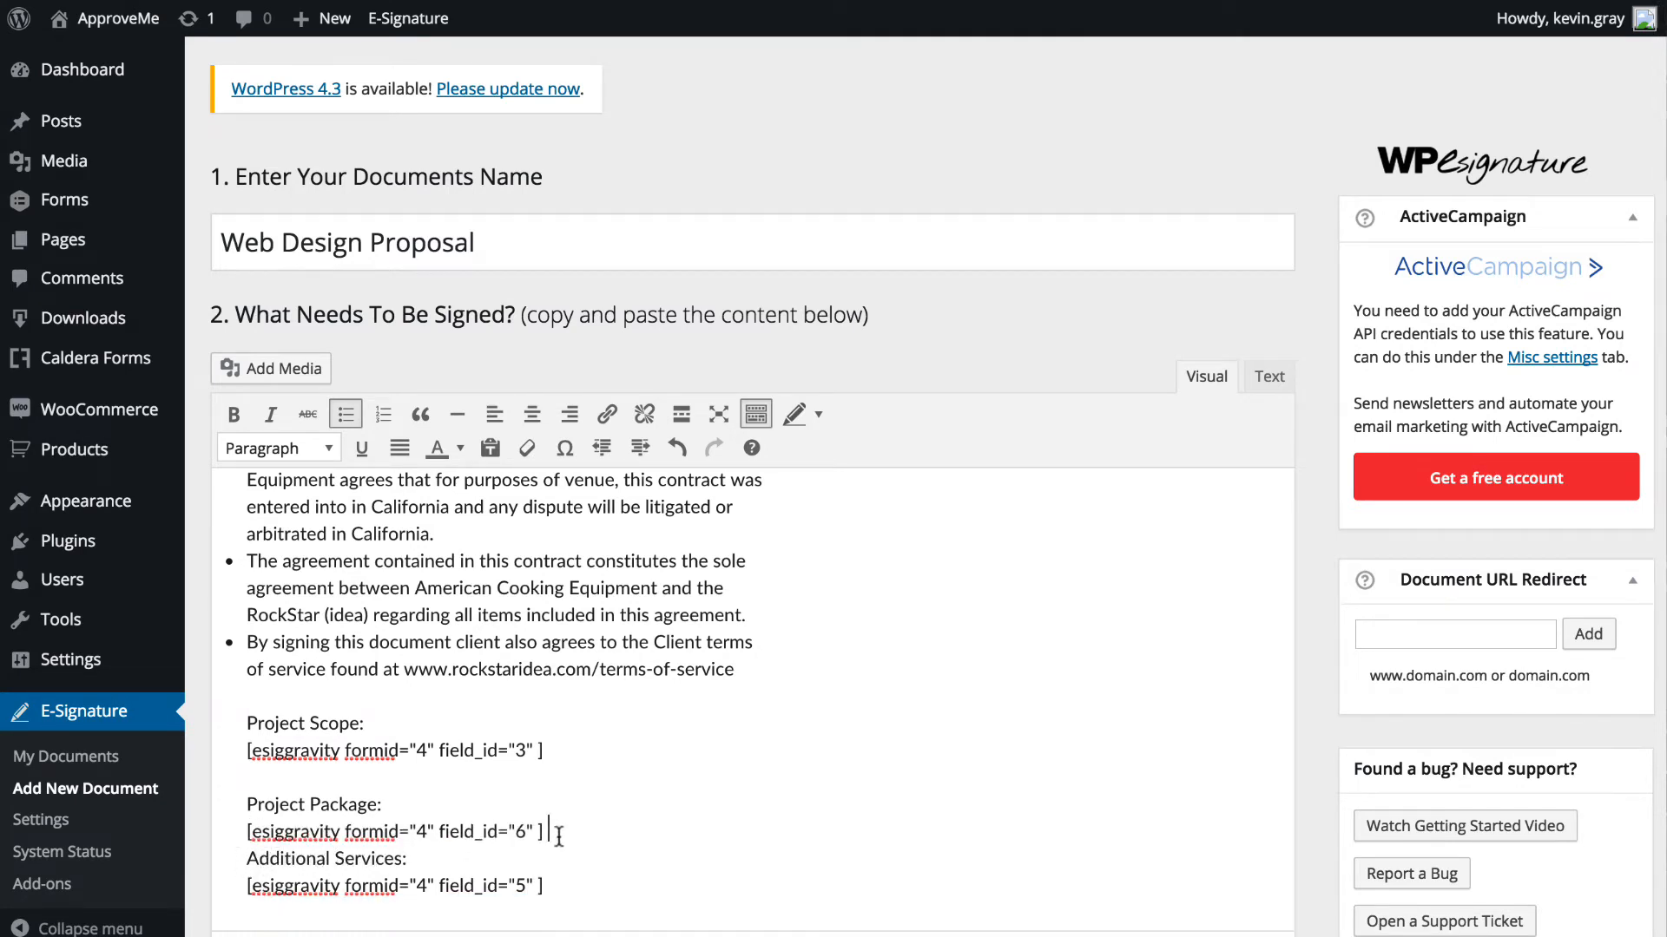
Publish the Web Design Proposal on a new WordPress page with signing reminders enabled.
key("Enter")
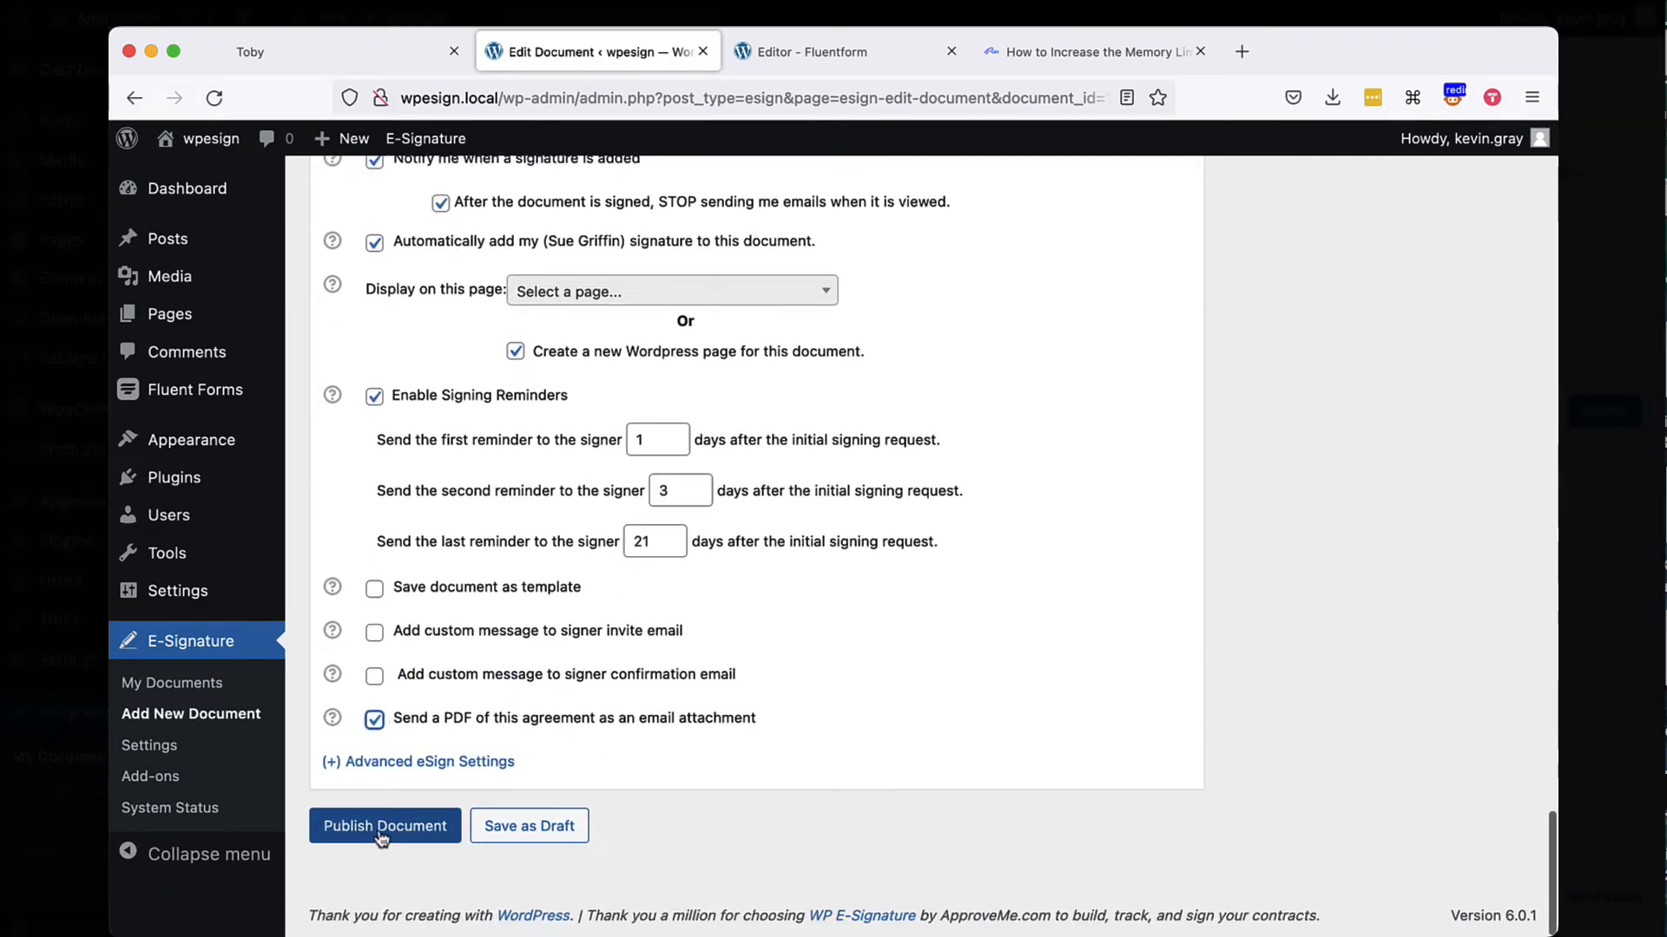
left_click(384, 826)
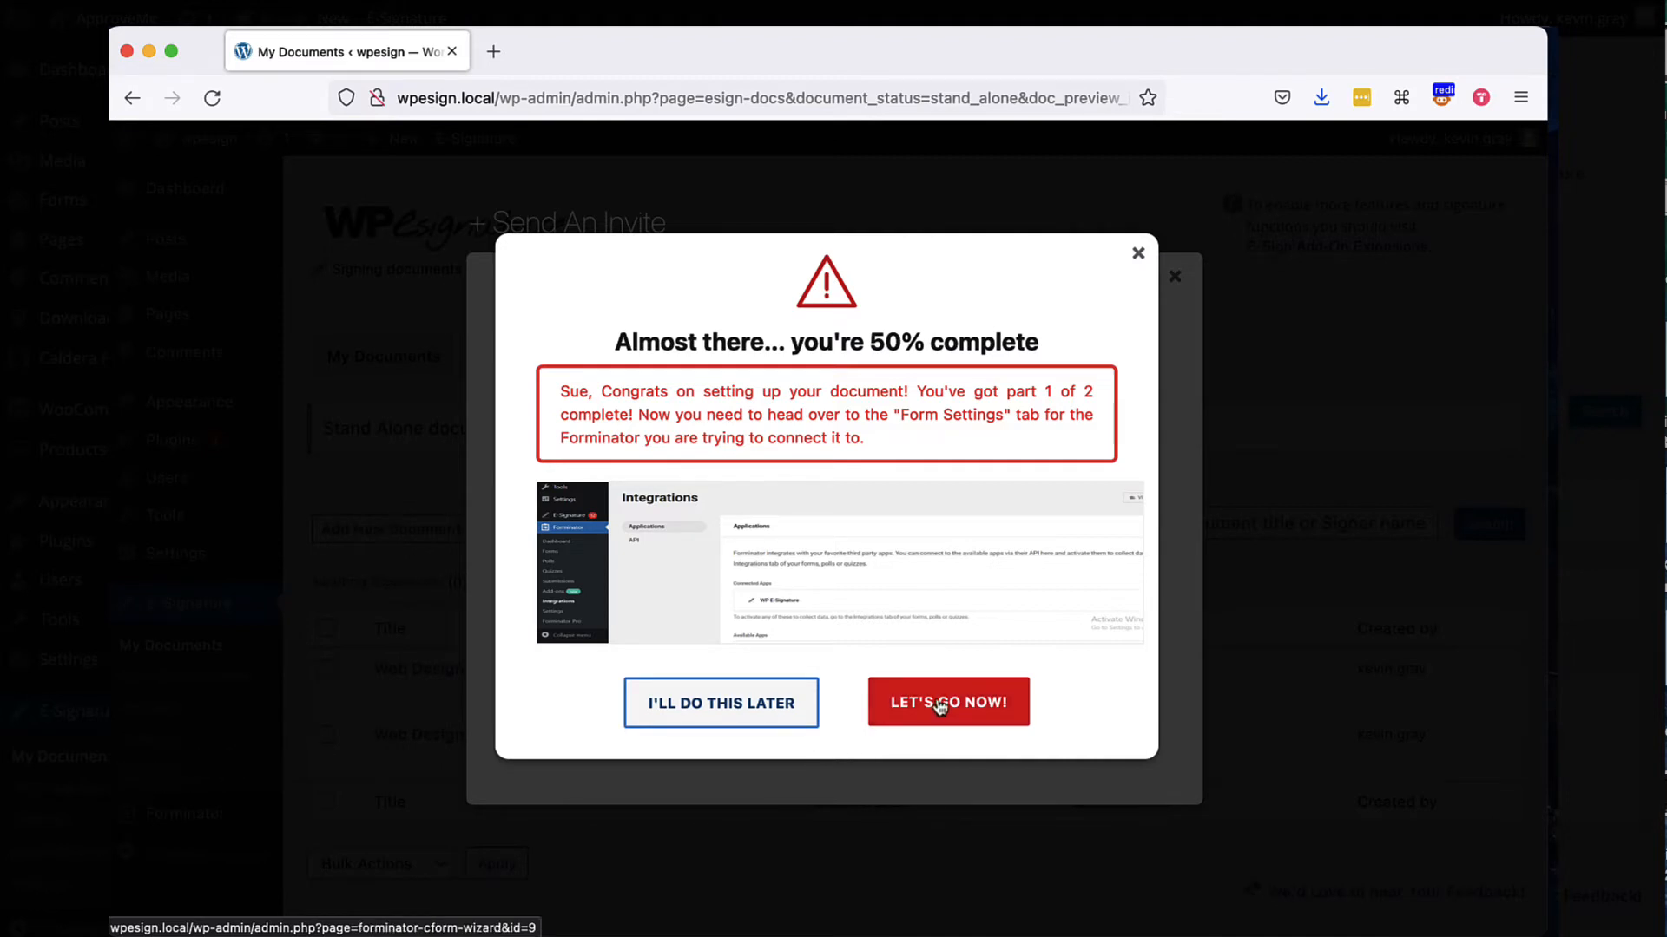
Go to the Integrations settings of the Web Design Proposal form in Forminator.
left_click(949, 703)
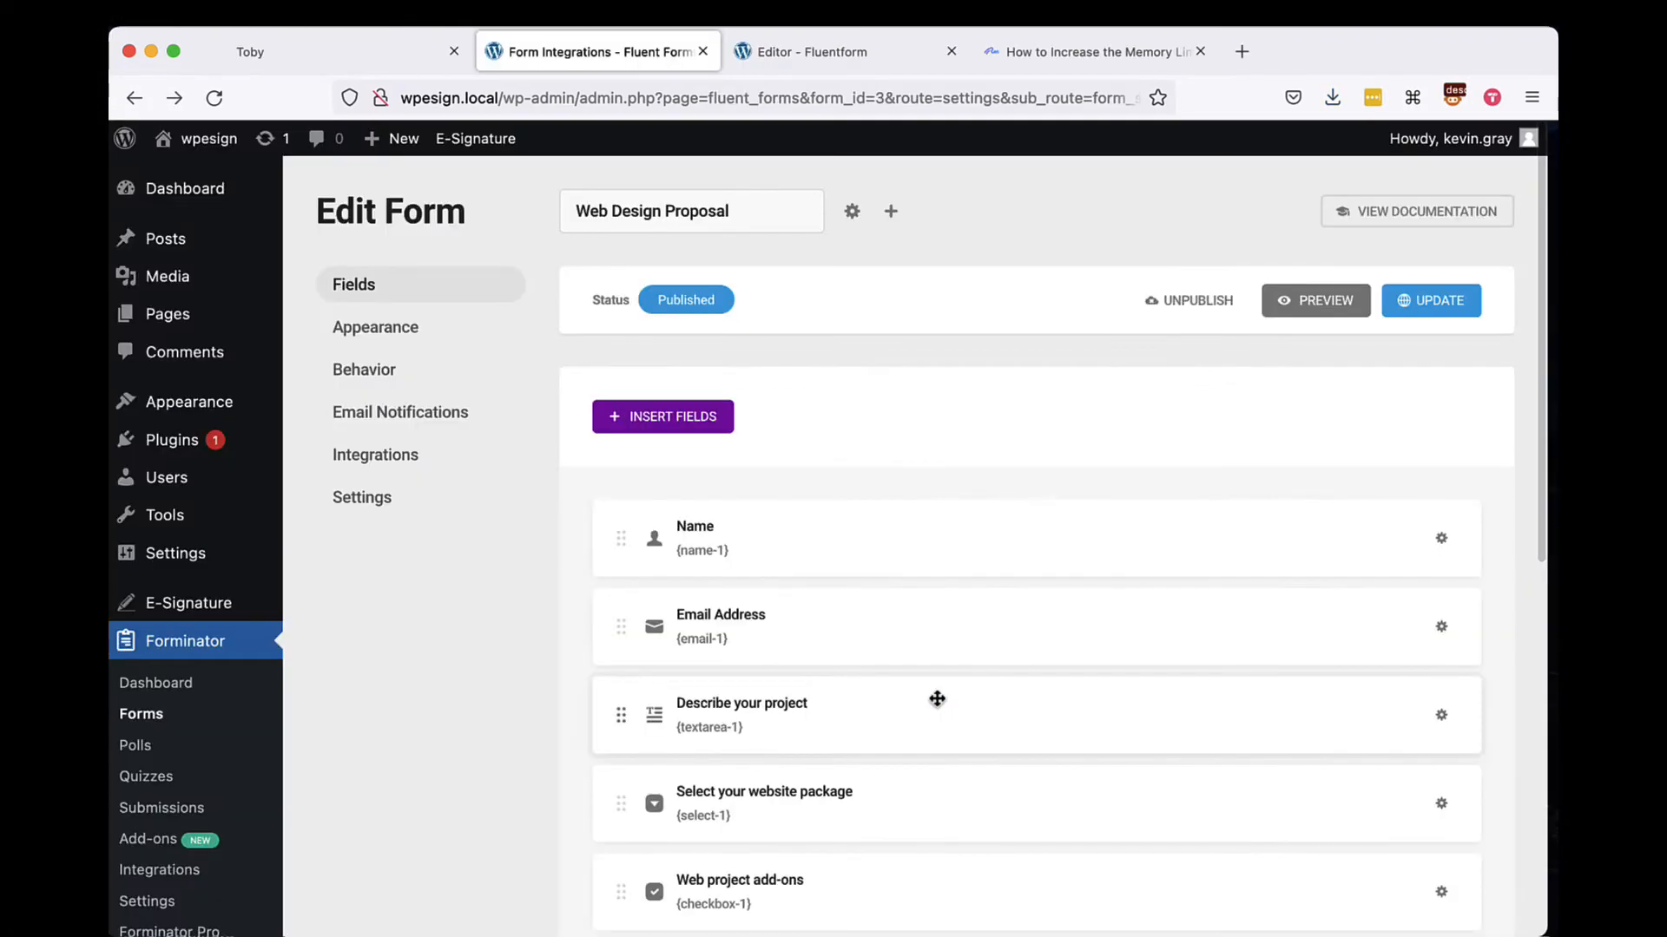
left_click(159, 870)
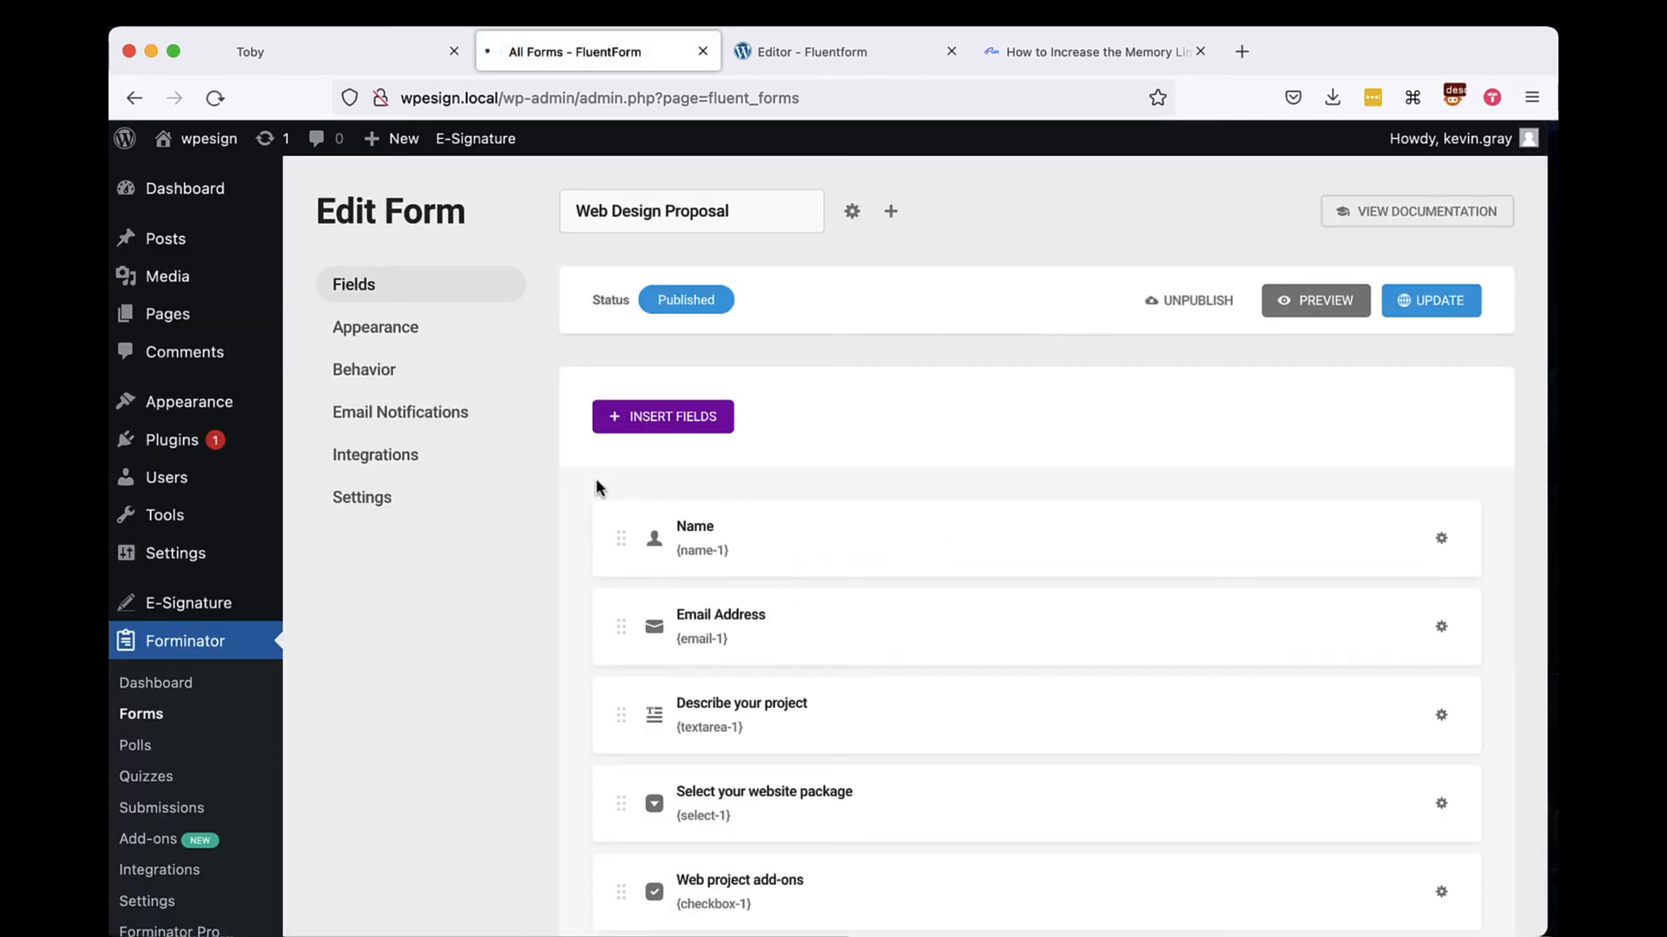
left_click(375, 455)
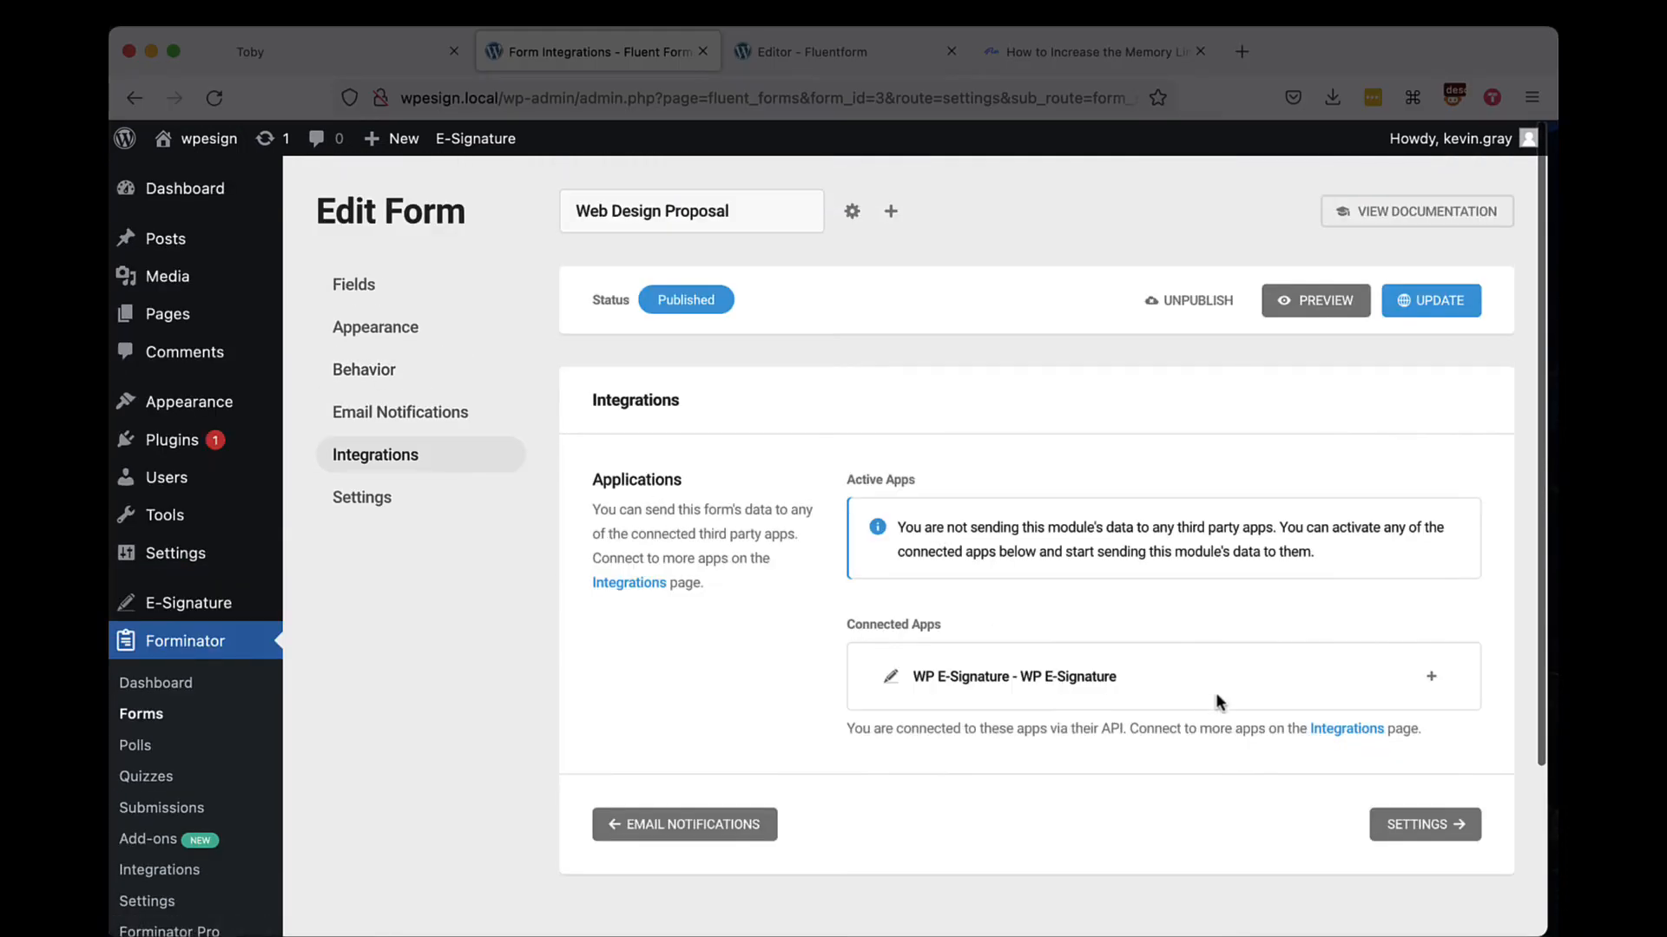
Connect the form to WP E-Signature's Web Design Proposal with reminder emails enabled, first value 4.
left_click(892, 676)
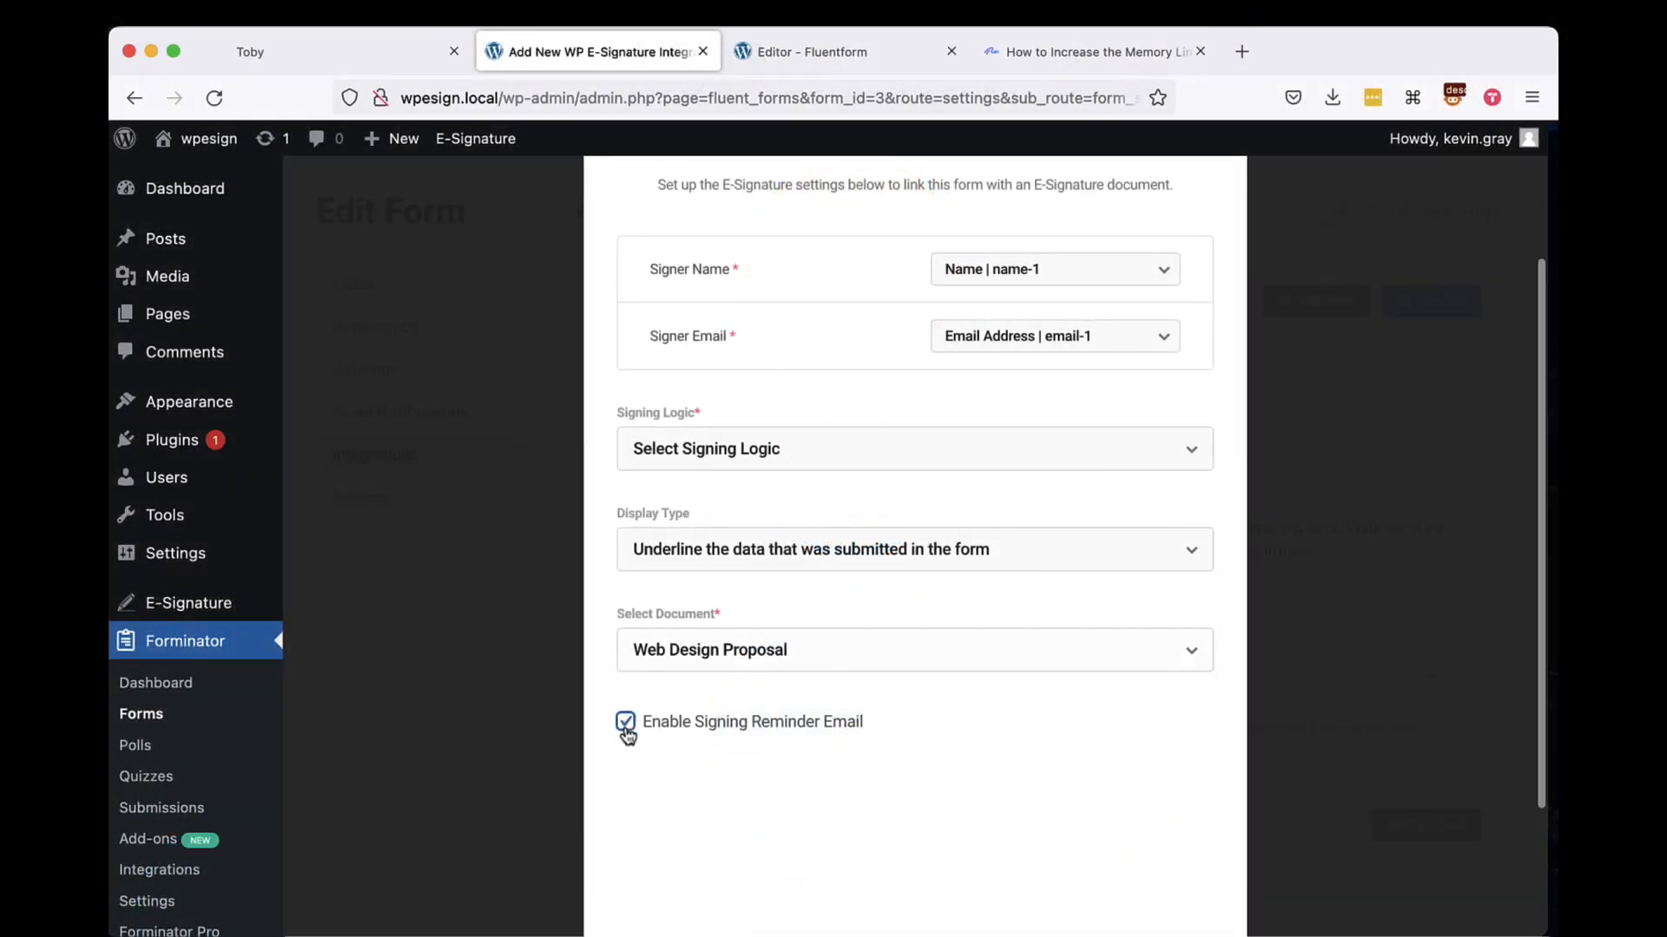
left_click(625, 723)
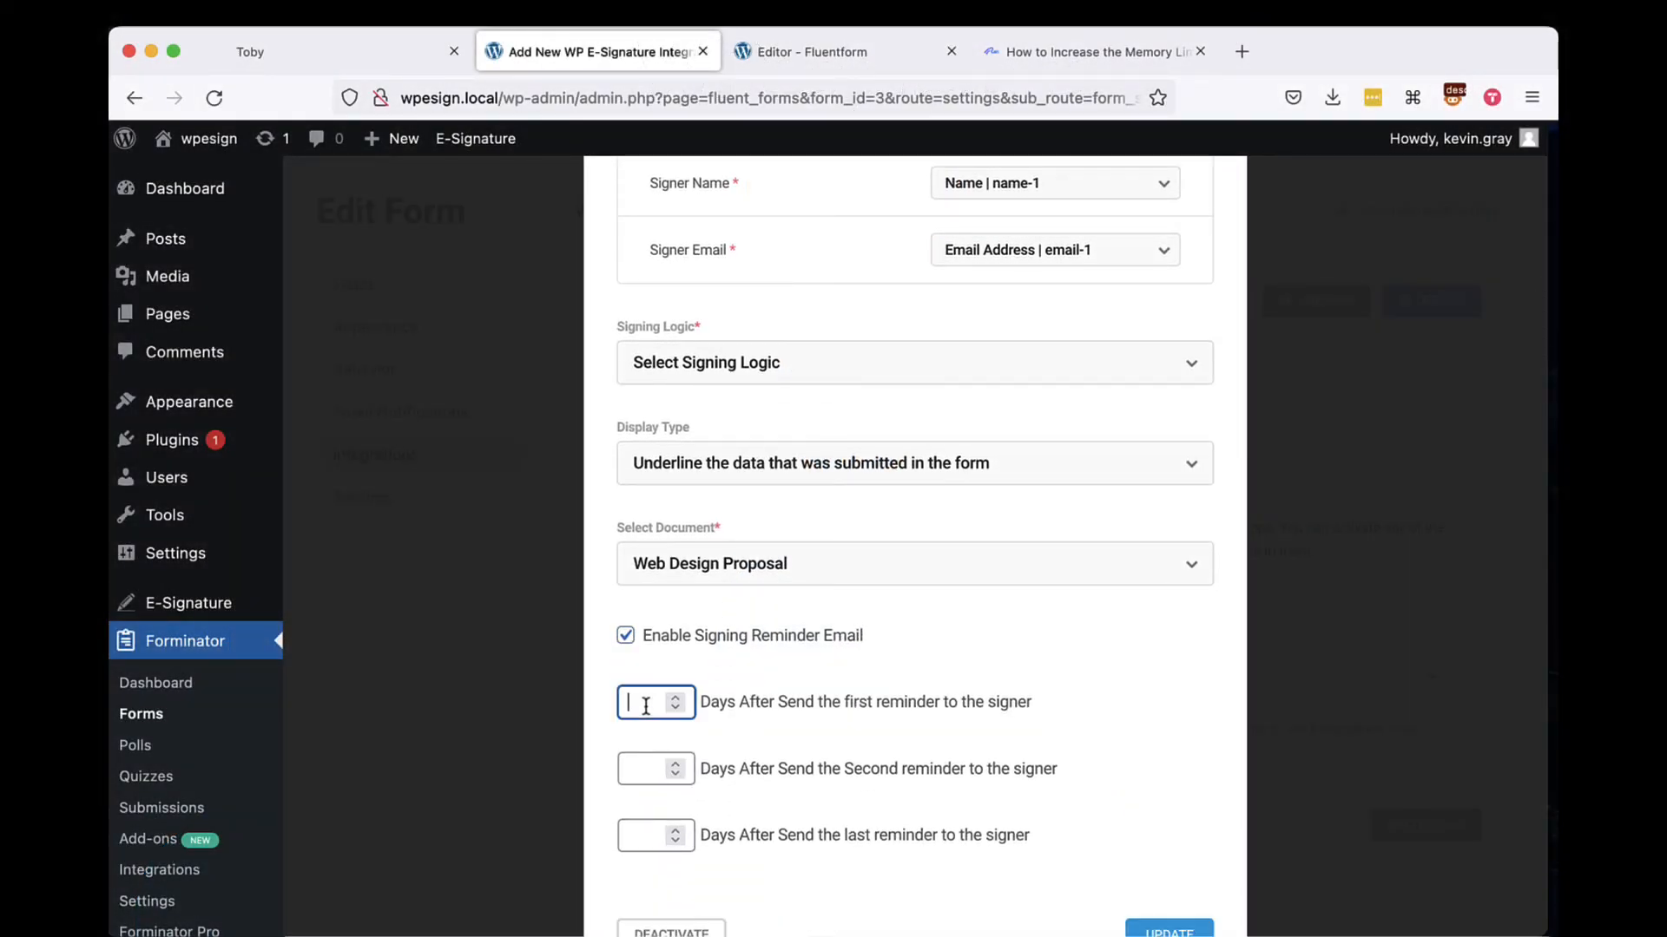
type("4")
left_click(656, 835)
type("3")
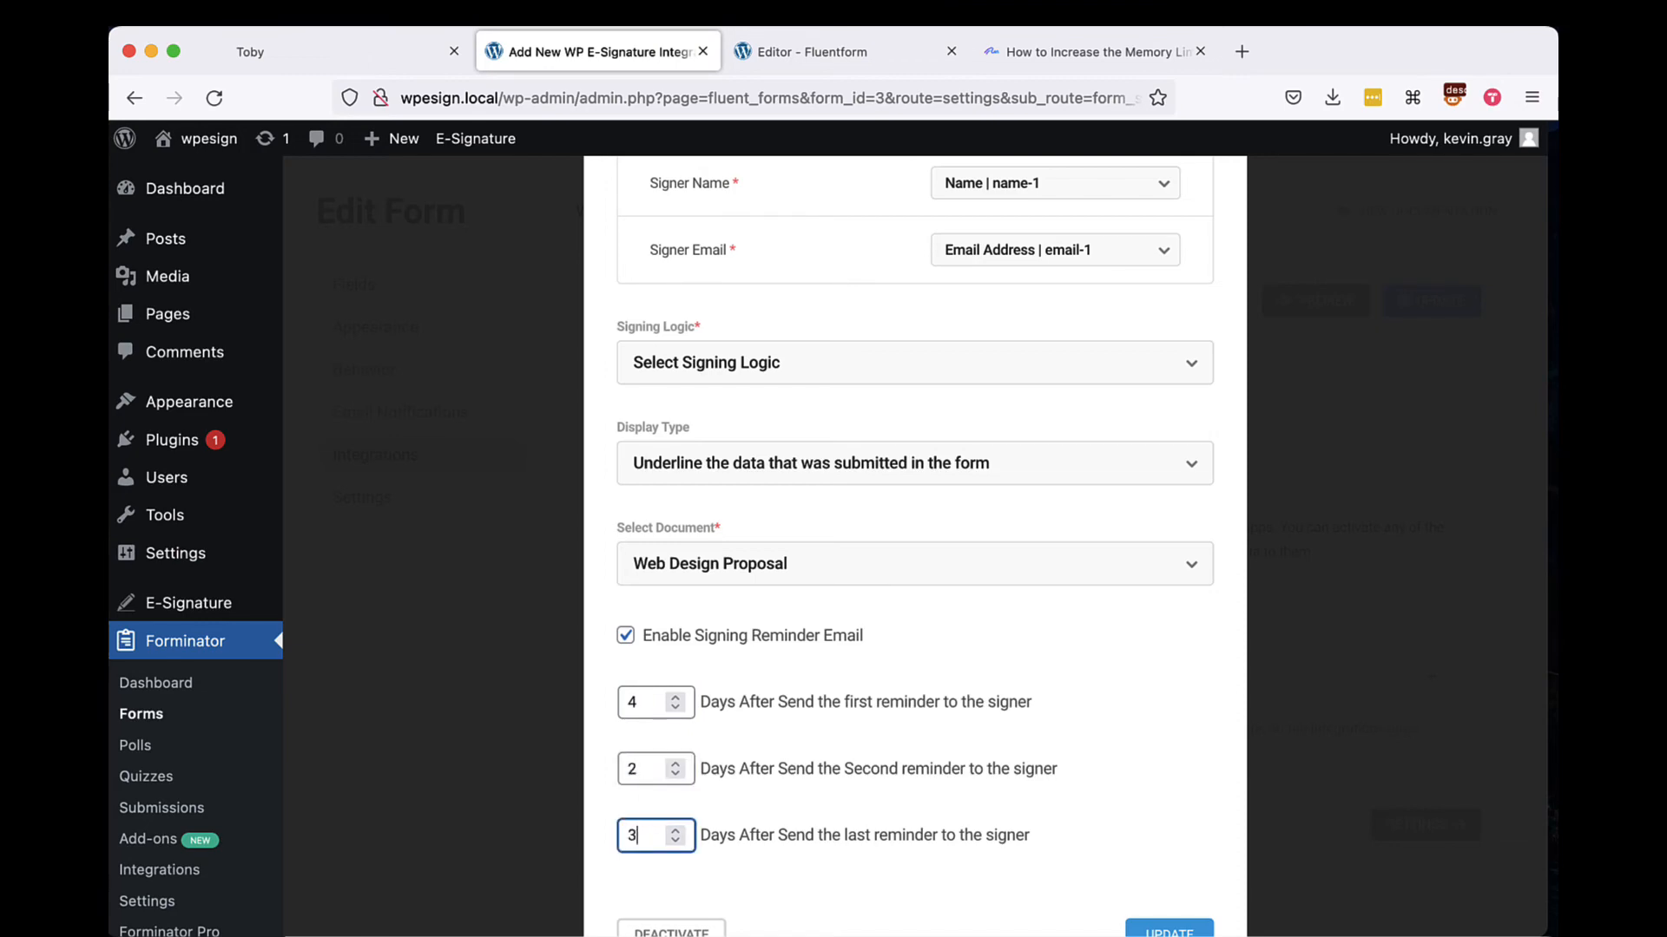
left_click(1169, 854)
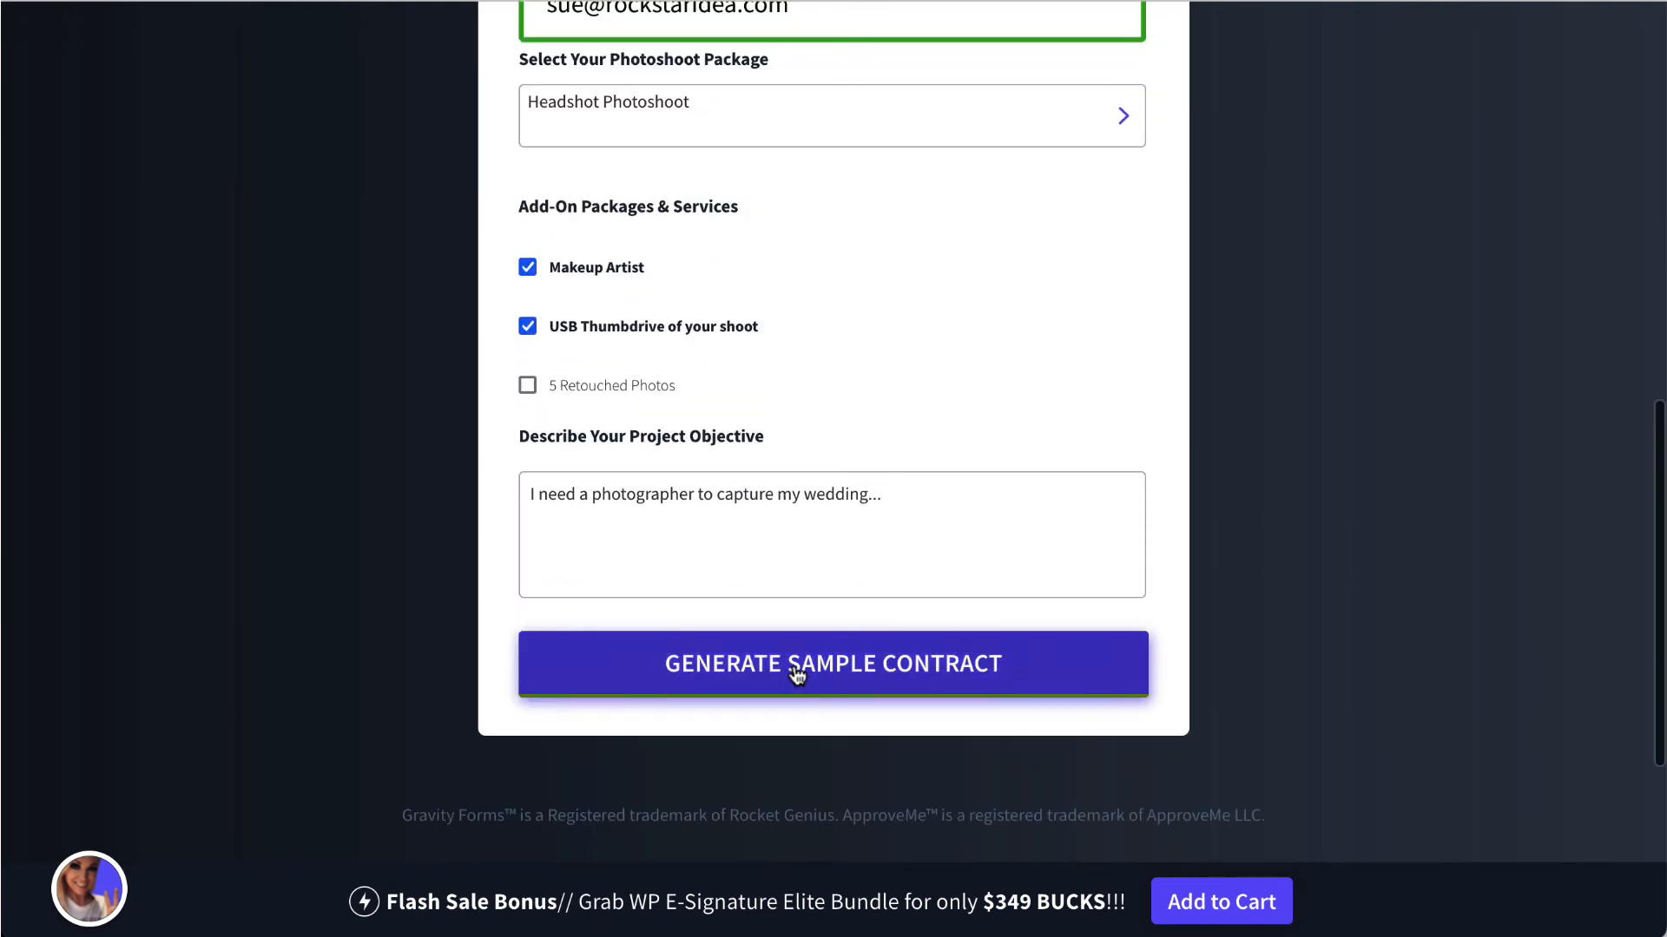
Generate the sample photoshoot contract and sign it by adopting the typed signature.
left_click(797, 664)
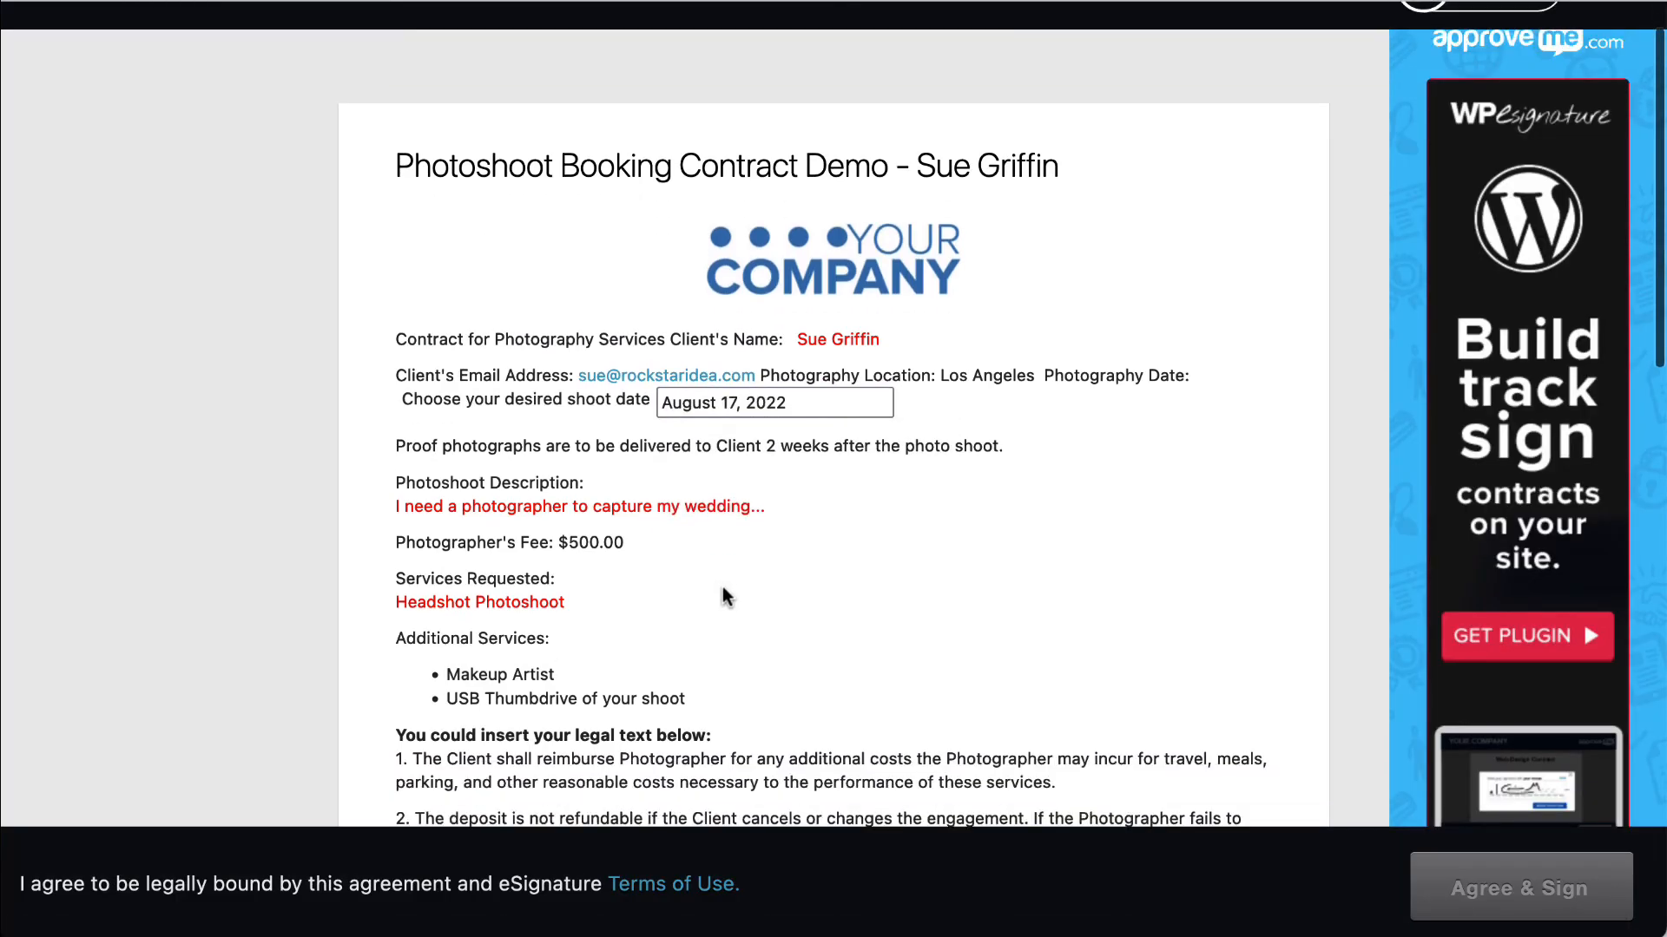
left_click(1522, 888)
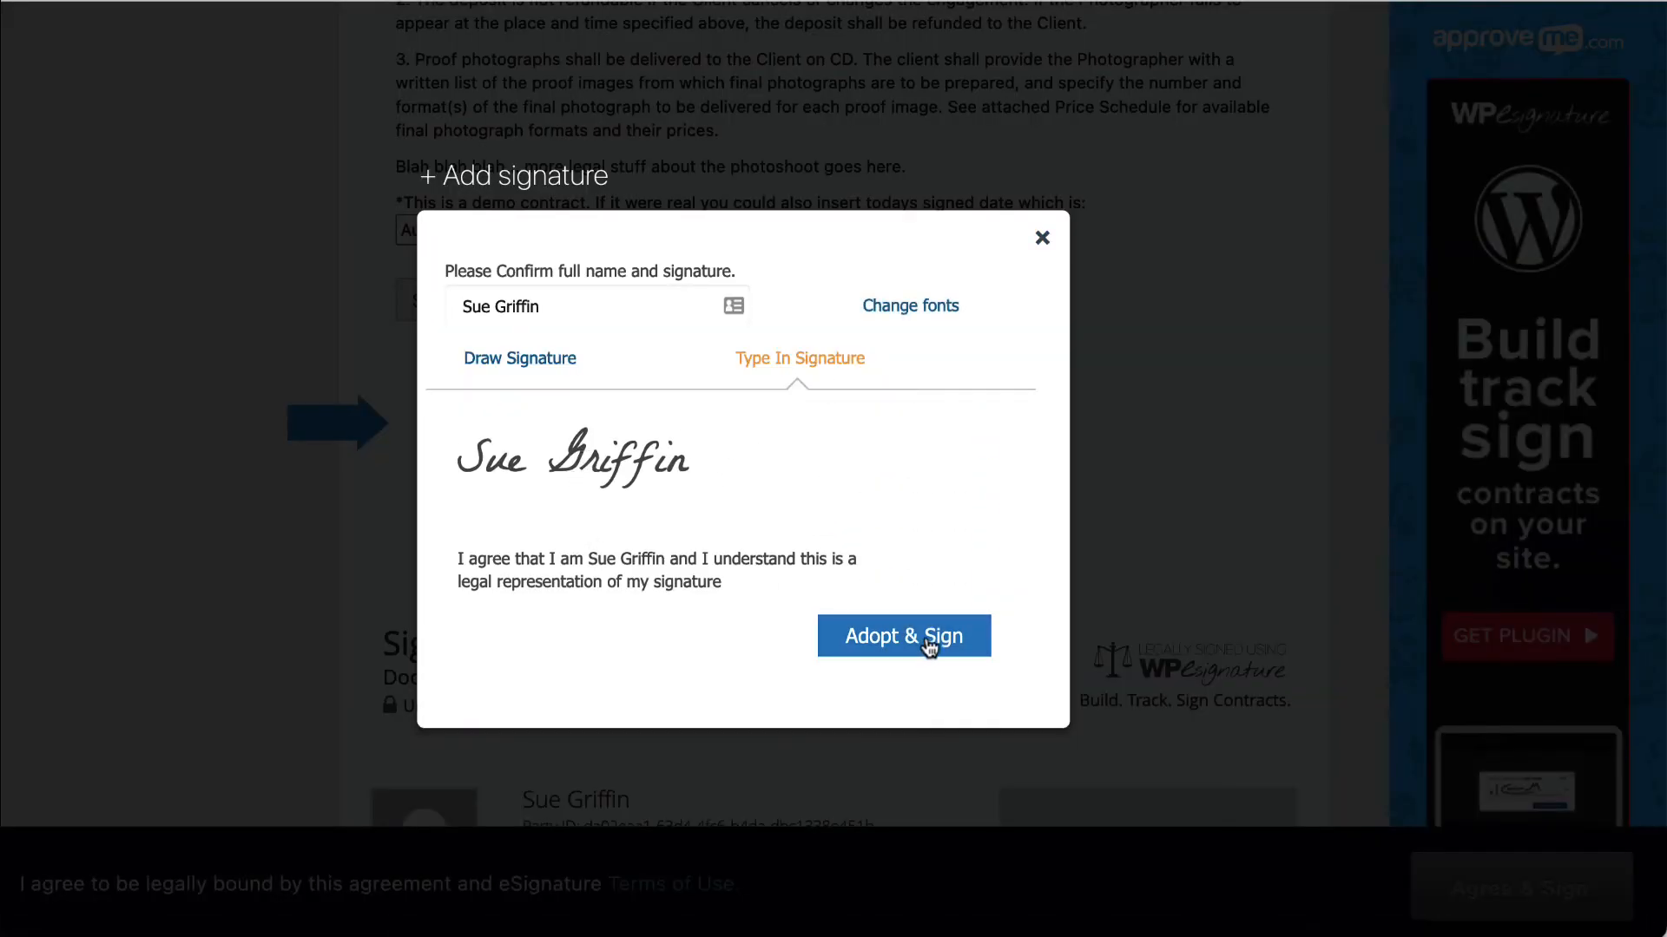
left_click(904, 636)
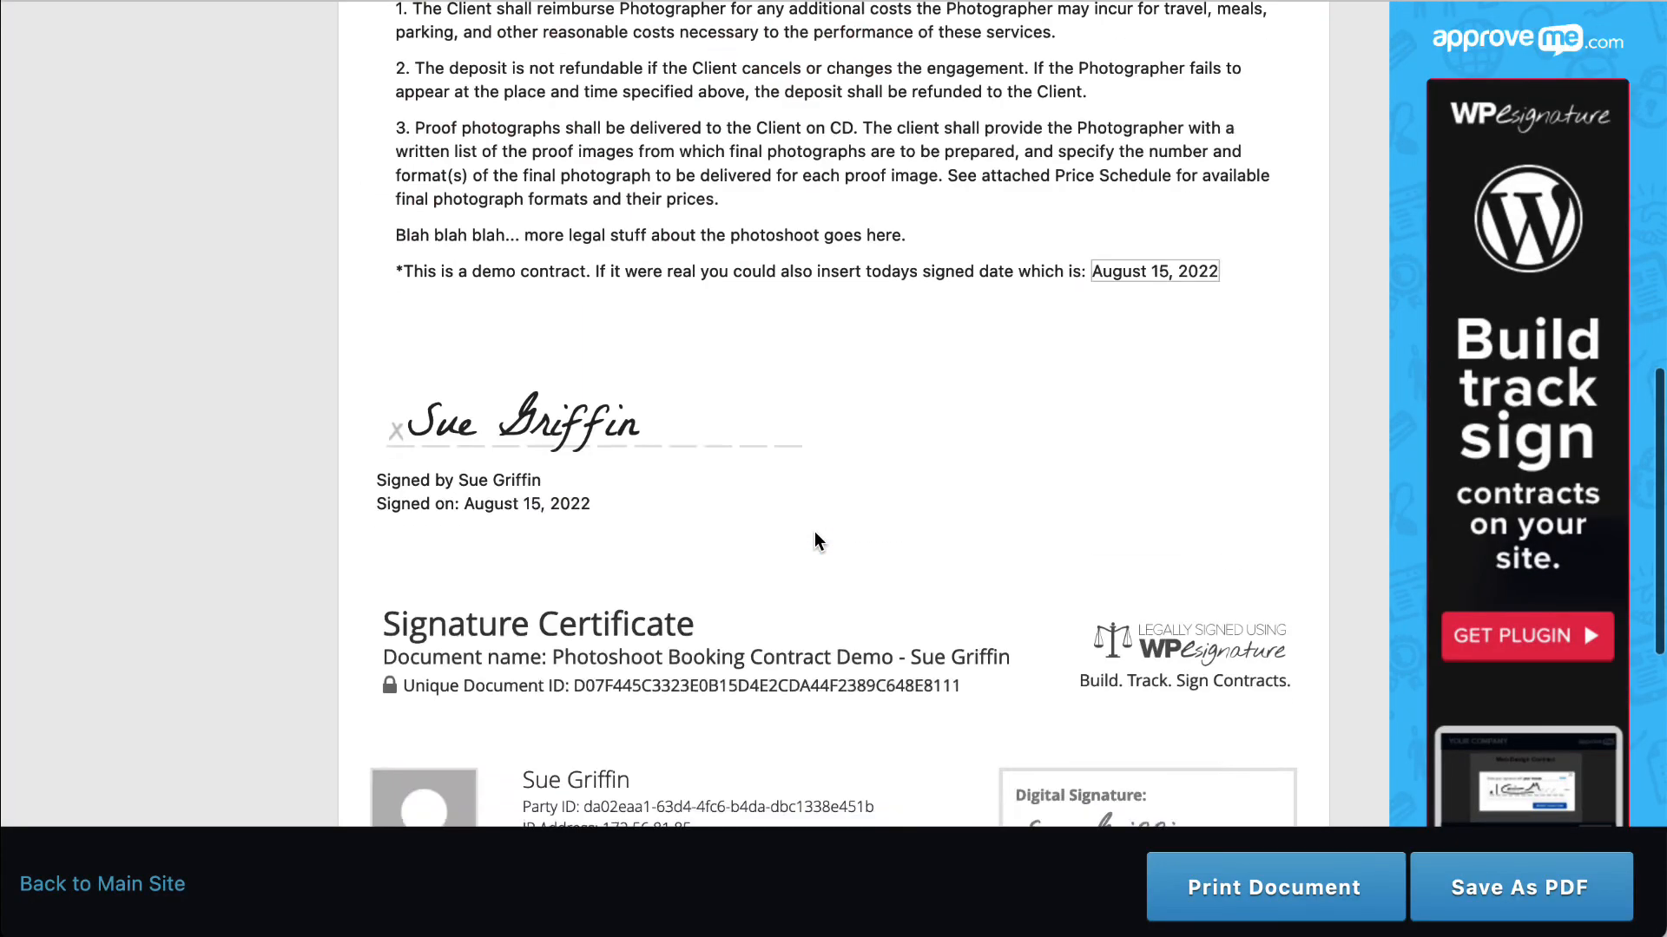